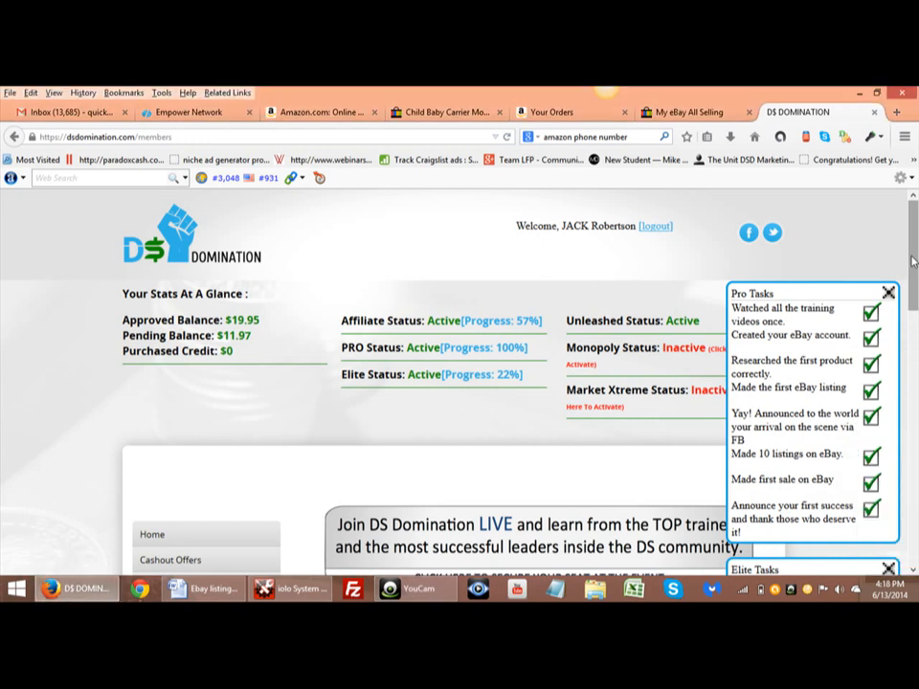
- Scroll the members menu and expand DS Domination Pro to reveal Live Training and module groups 1-5 through 16-19
{"action": "scroll", "scroll_direction": "down", "scroll_amount": 3}
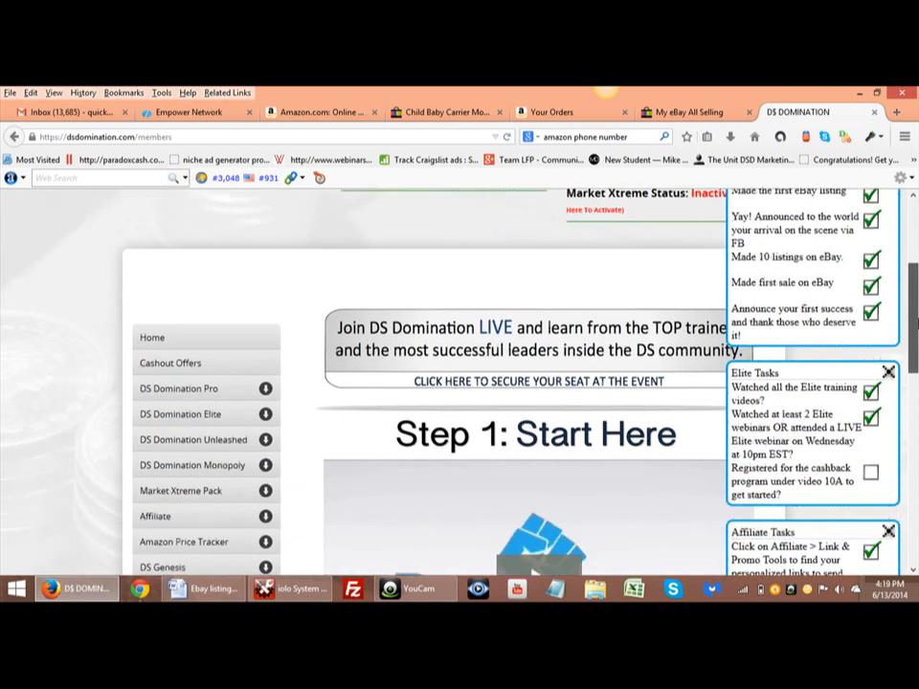
{"action": "scroll", "scroll_direction": "down", "scroll_amount": 3}
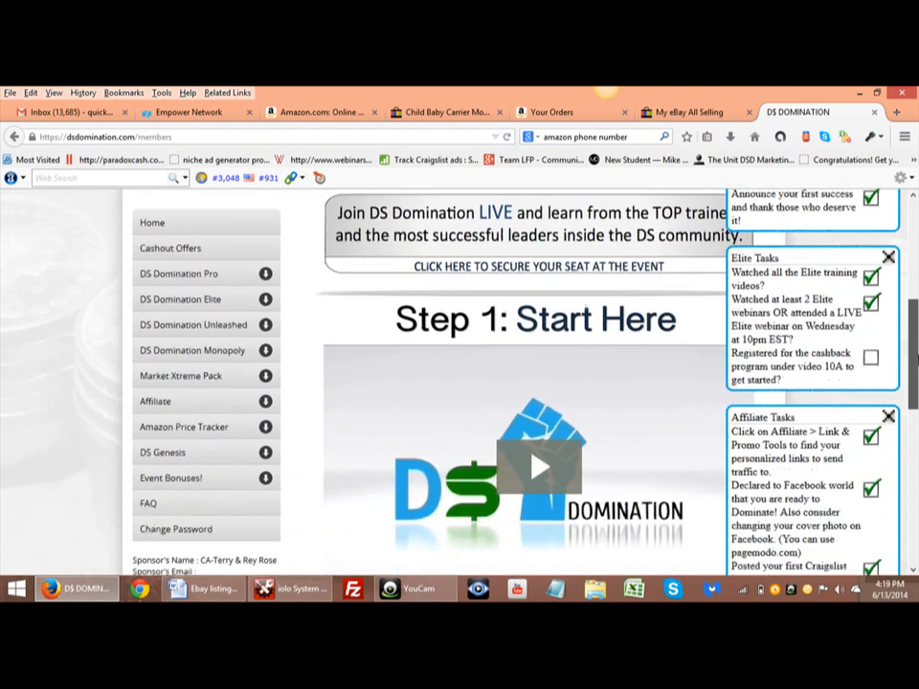
{"action": "scroll", "scroll_direction": "down", "scroll_amount": 3}
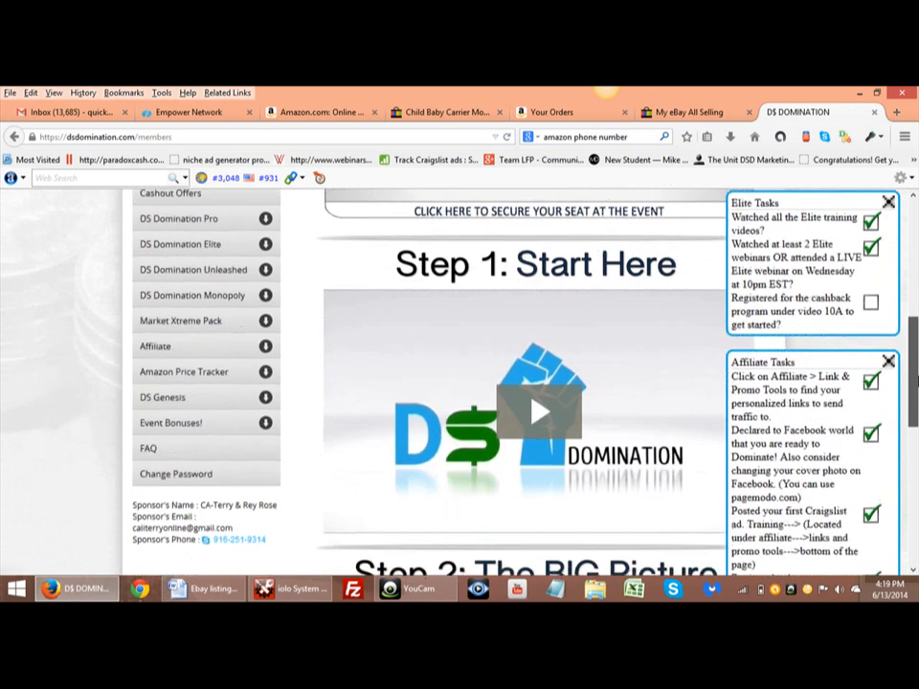
{"action": "scroll", "scroll_direction": "down", "scroll_amount": 3}
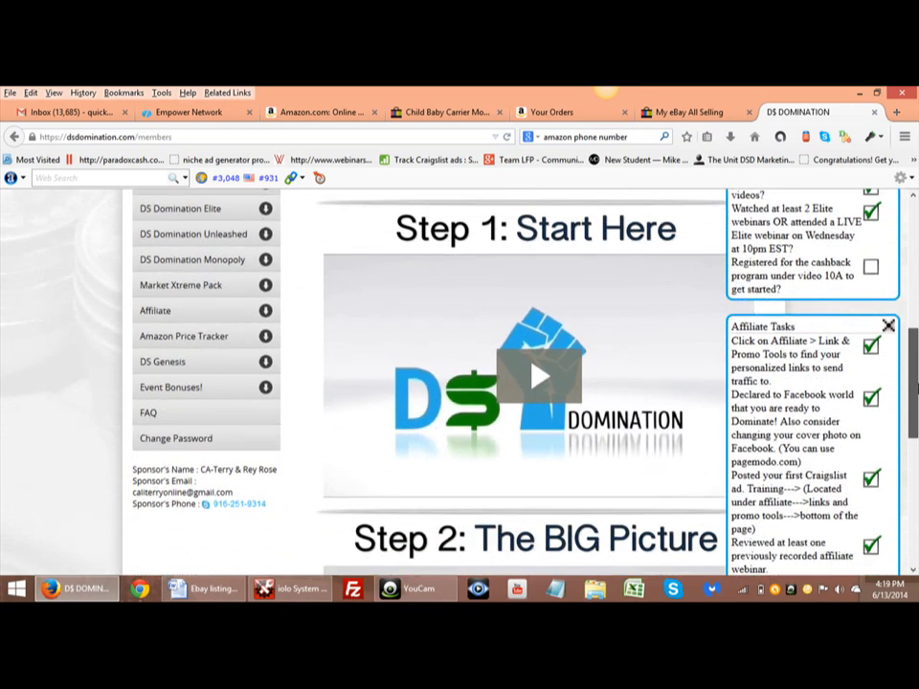
{"action": "scroll", "scroll_direction": "down", "scroll_amount": 3}
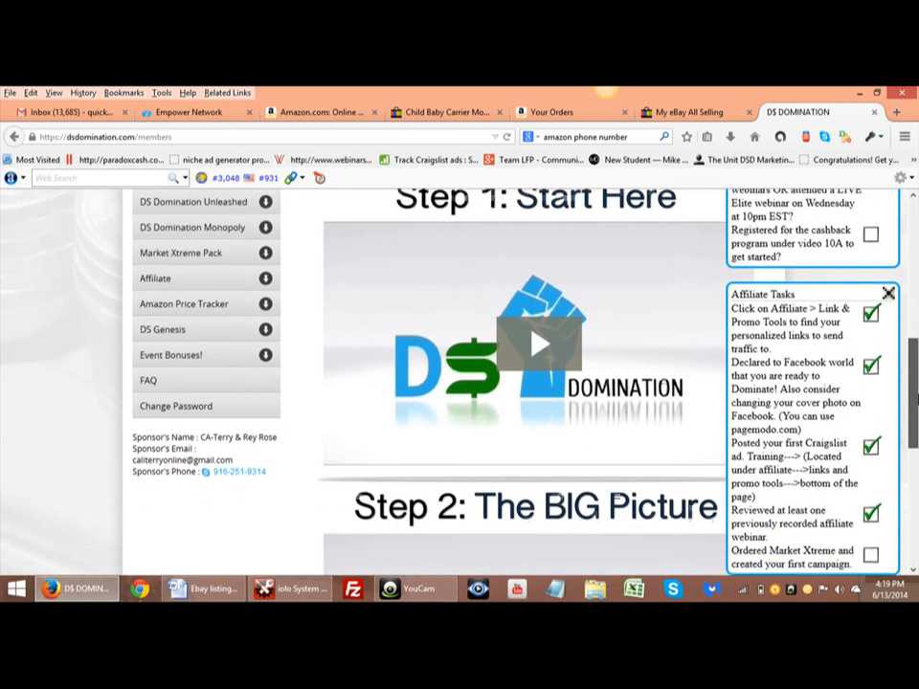
{"action": "scroll", "scroll_direction": "down", "scroll_amount": 3}
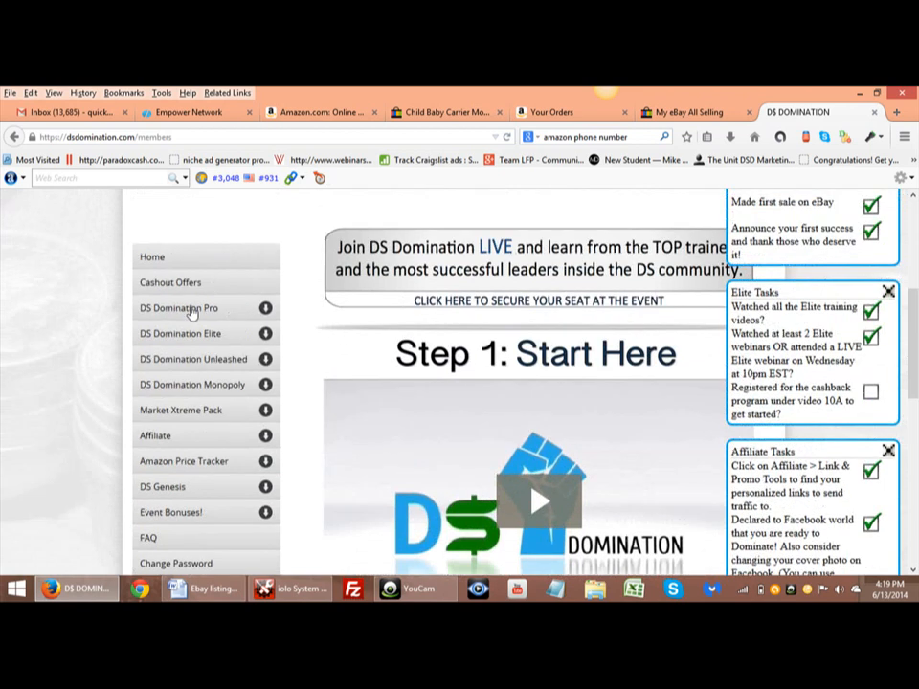
{"action": "left_click", "coordinate": [178, 306]}
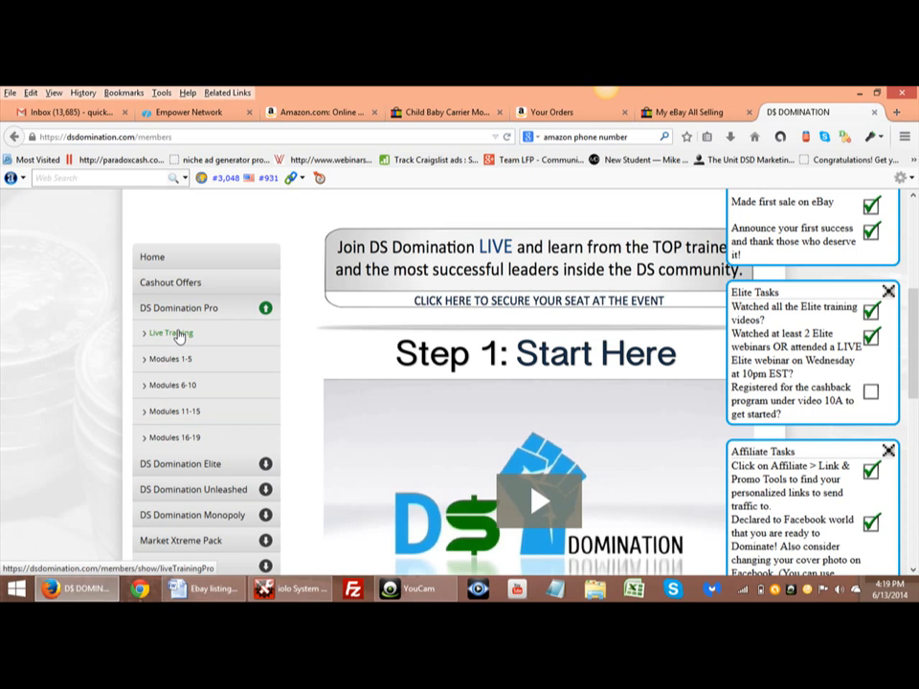
{"action": "mouse_move", "coordinate": [245, 337]}
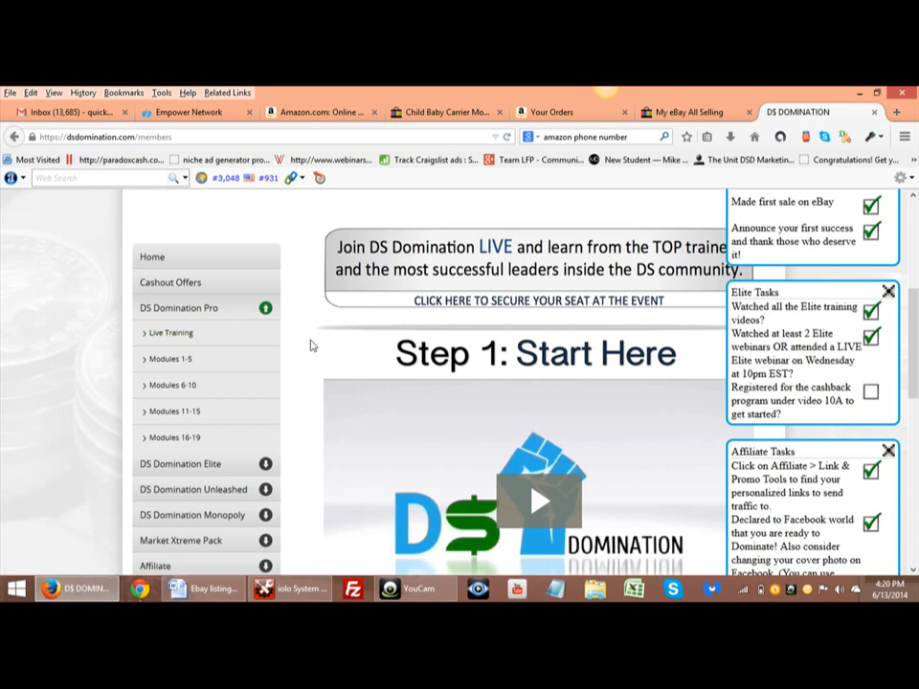
{"action": "mouse_move", "coordinate": [308, 342]}
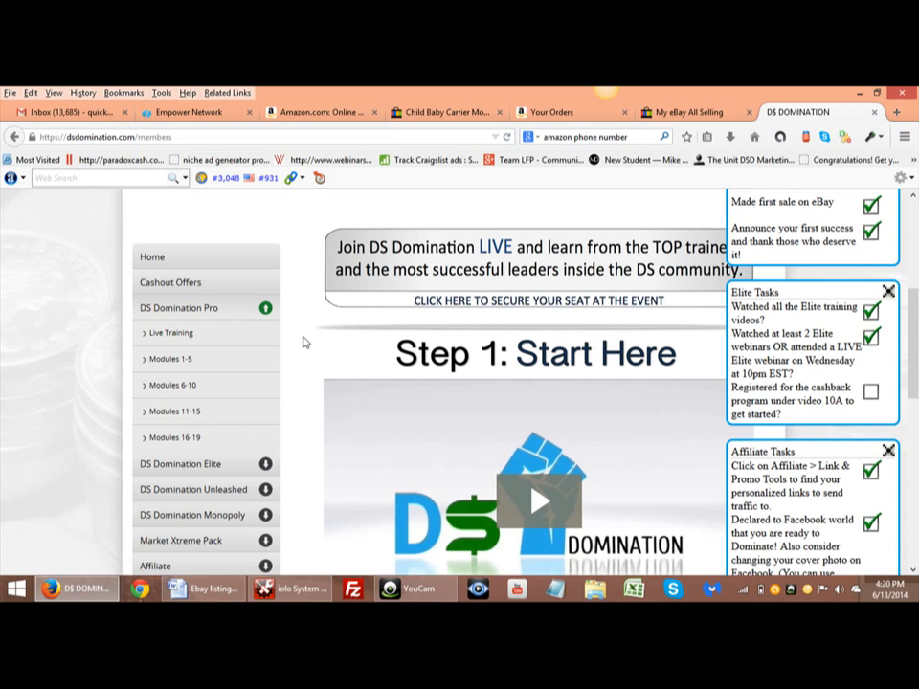
{"action": "mouse_move", "coordinate": [131, 348]}
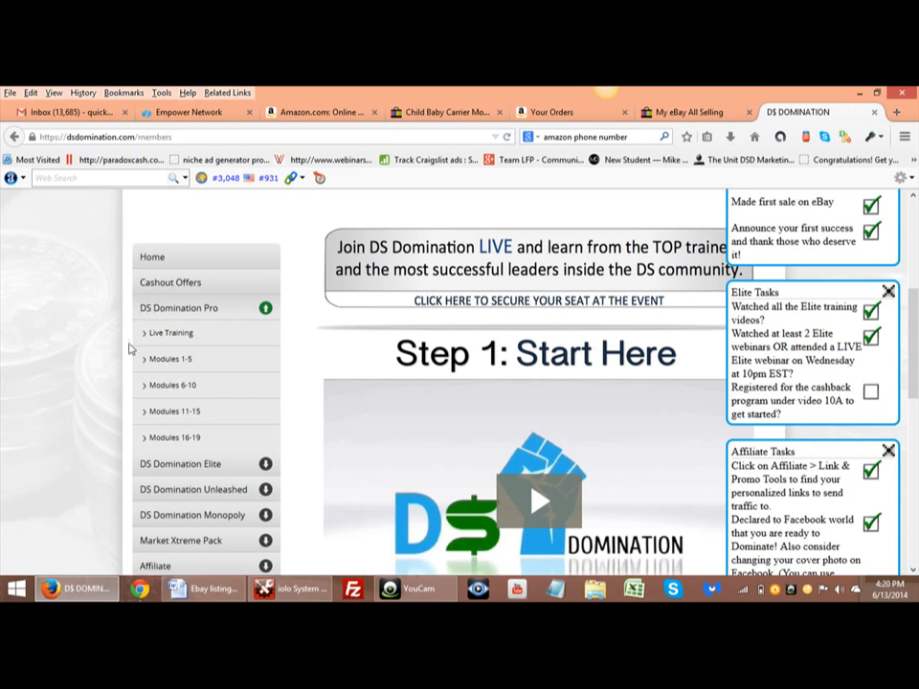
{"action": "mouse_move", "coordinate": [142, 354]}
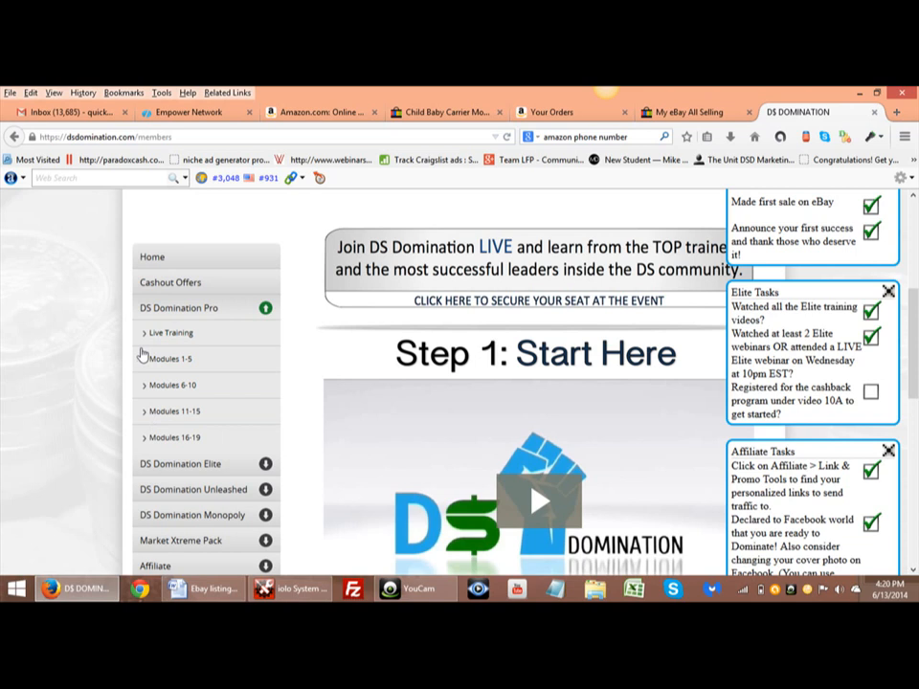
{"action": "mouse_move", "coordinate": [192, 333]}
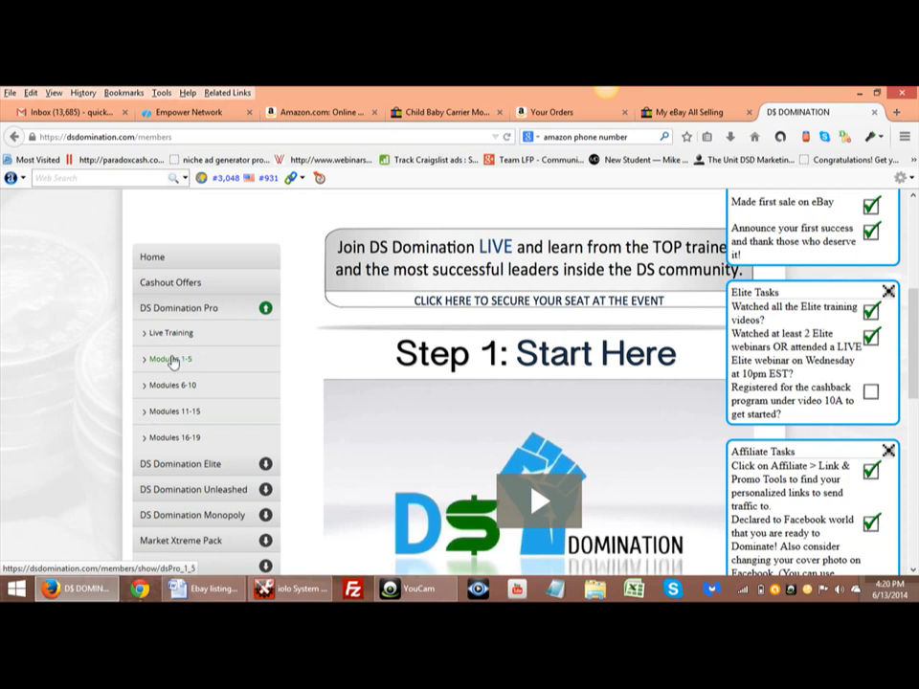
- Open Pro Modules 1-5 and scroll past the Start Here video through its lesson sections
{"action": "left_click", "coordinate": [170, 359]}
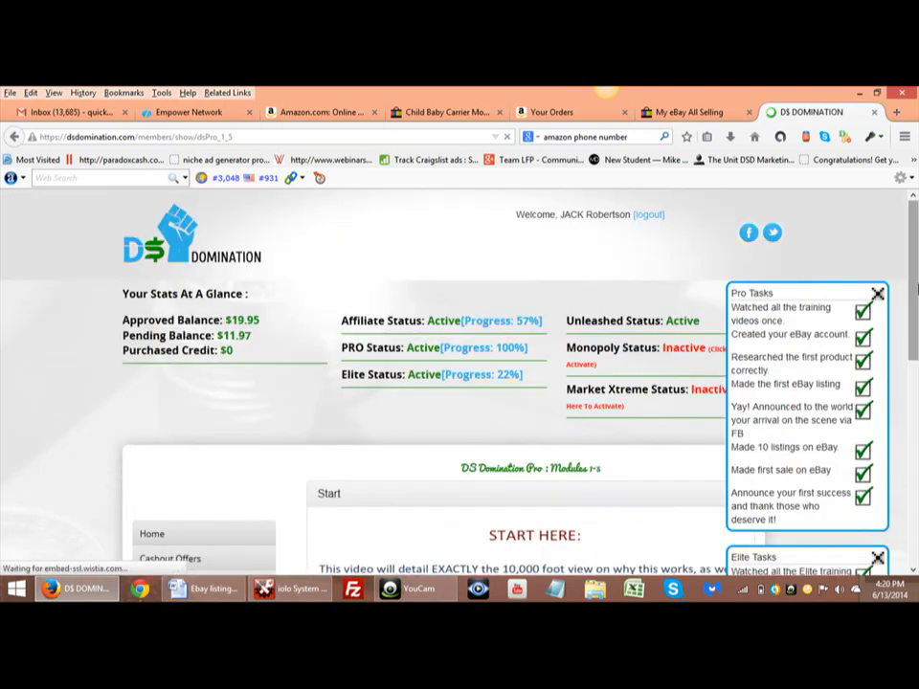
{"action": "scroll", "scroll_direction": "down", "scroll_amount": 3}
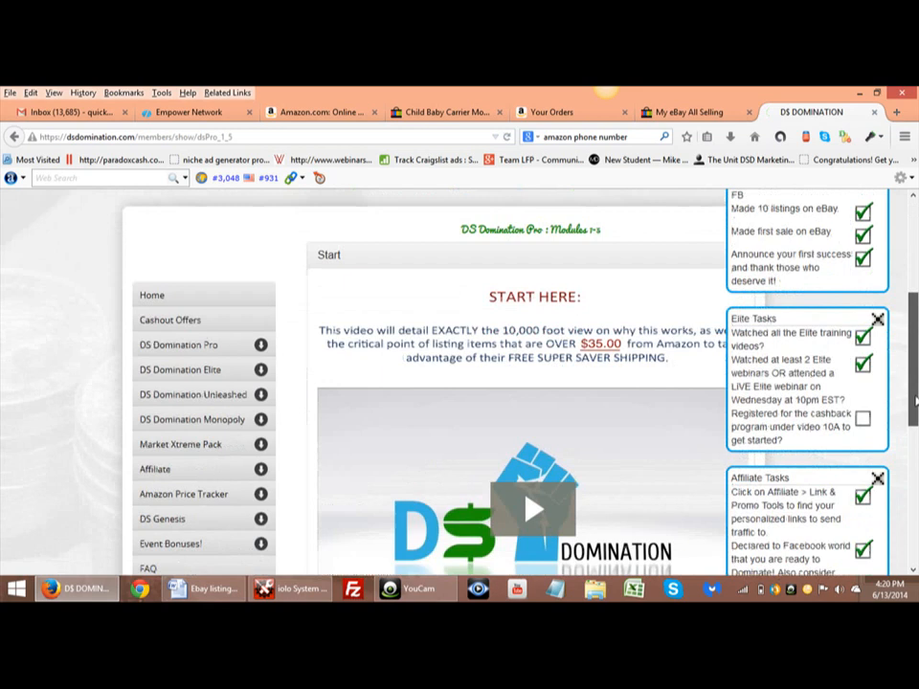
{"action": "scroll", "scroll_direction": "down", "scroll_amount": 3}
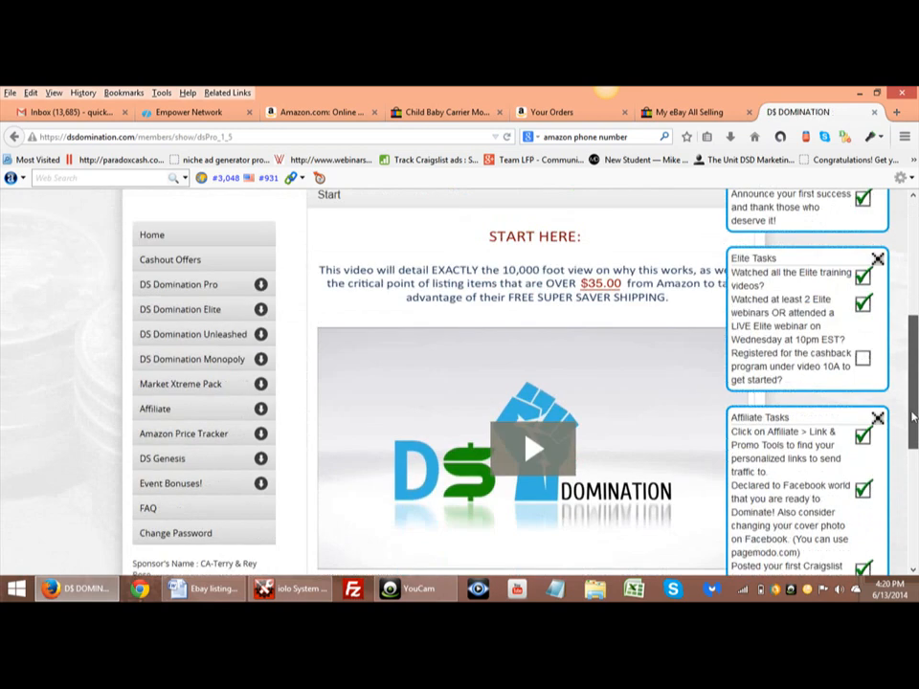
{"action": "scroll", "scroll_direction": "down", "scroll_amount": 3}
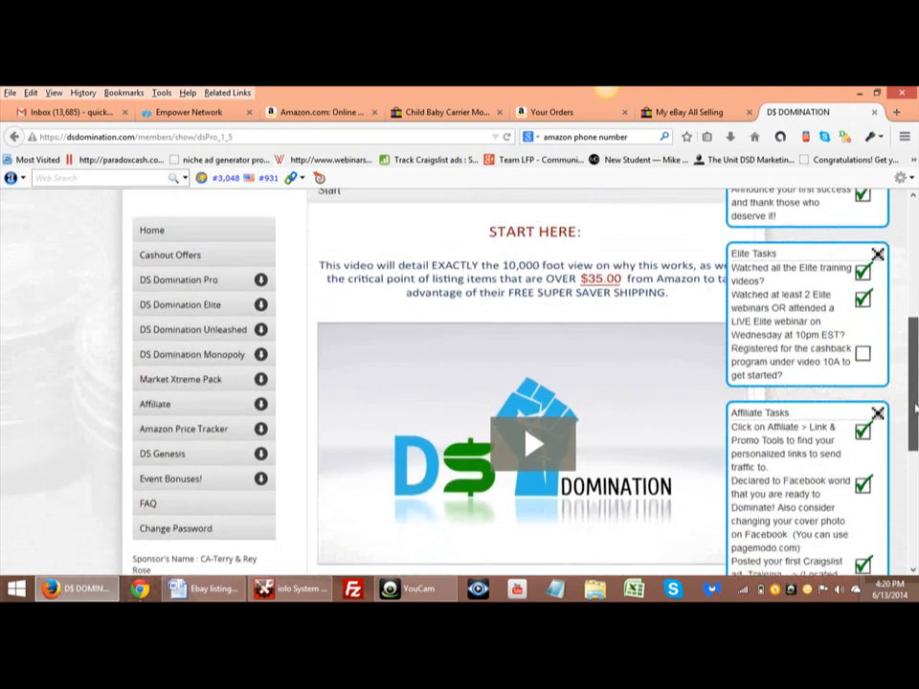
{"action": "scroll", "scroll_direction": "down", "scroll_amount": 3}
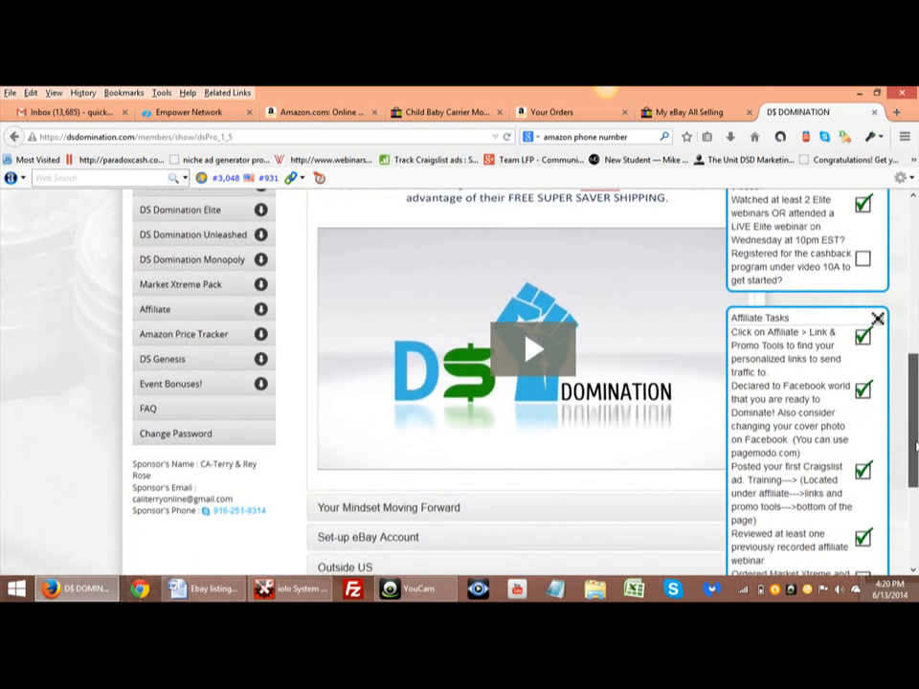
{"action": "scroll", "scroll_direction": "down", "scroll_amount": 3}
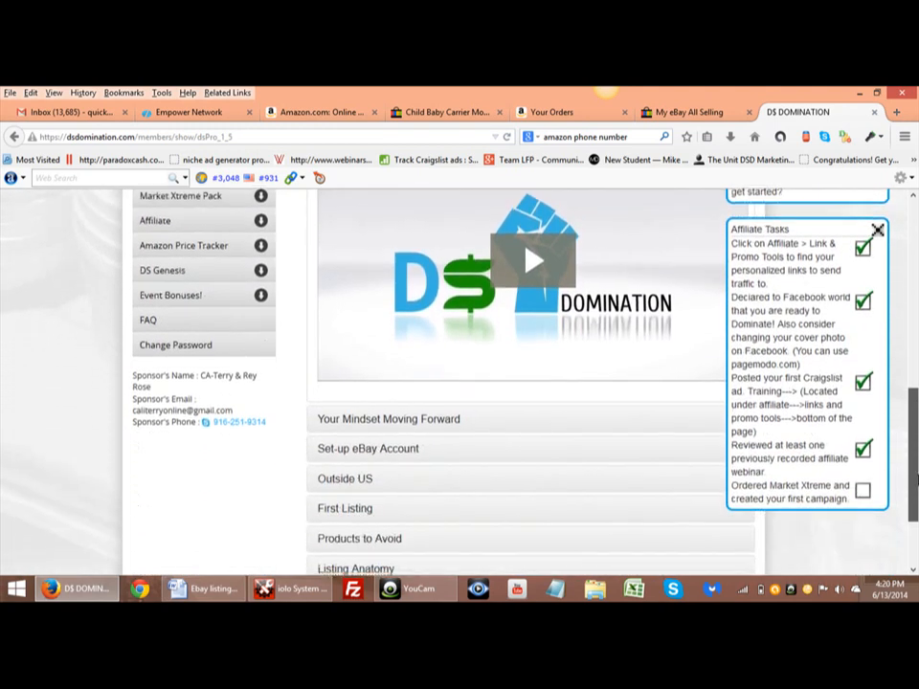
{"action": "scroll", "scroll_direction": "down", "scroll_amount": 3}
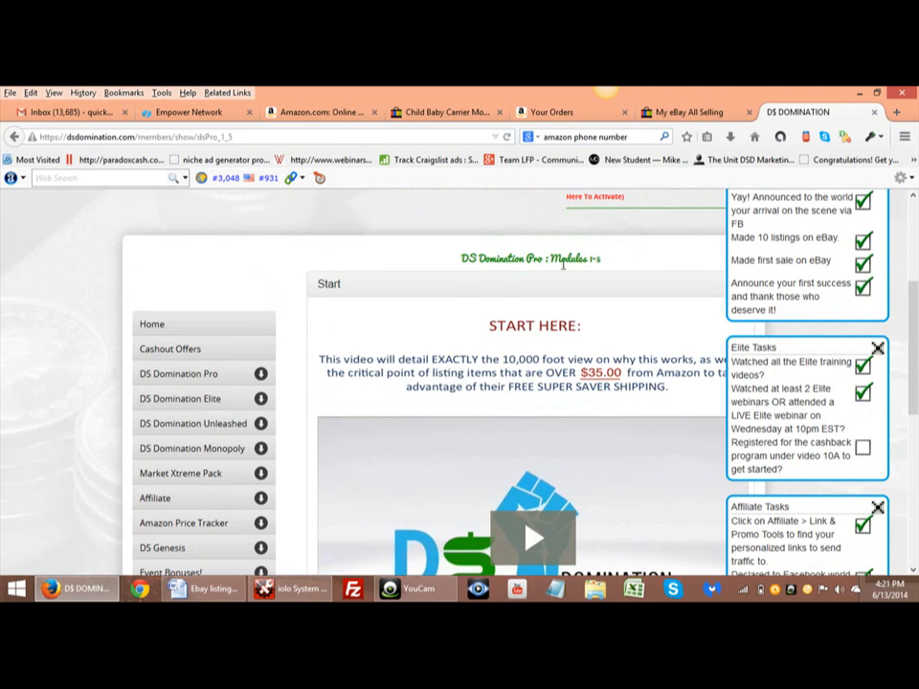
- Open Pro Modules 6-10 and scroll through the Module 6: Speeding Up Your Listing lessons
{"action": "left_click", "coordinate": [180, 373]}
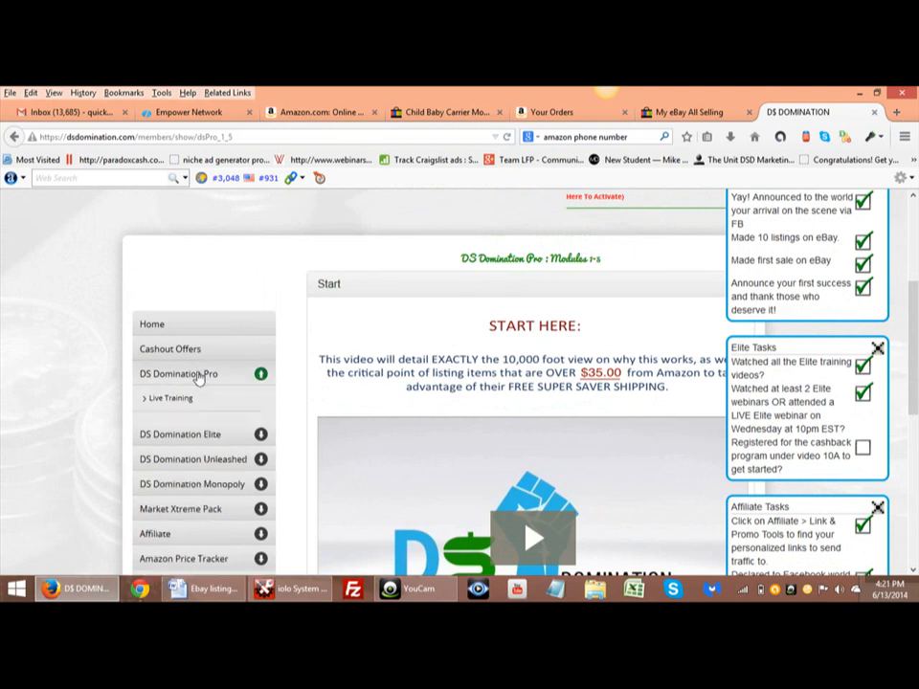
{"action": "left_click", "coordinate": [178, 373]}
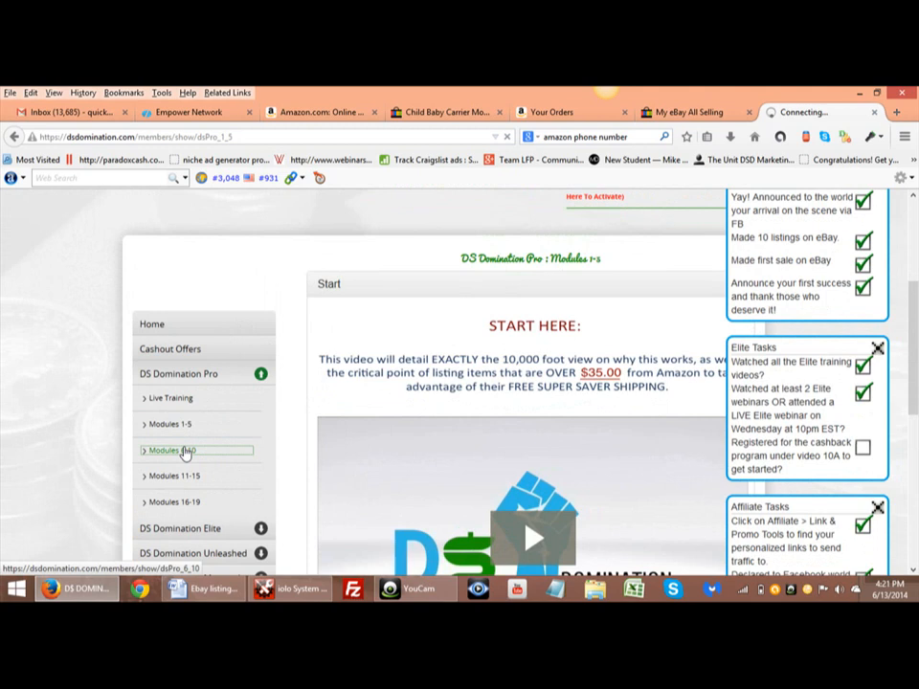
{"action": "left_click", "coordinate": [172, 449]}
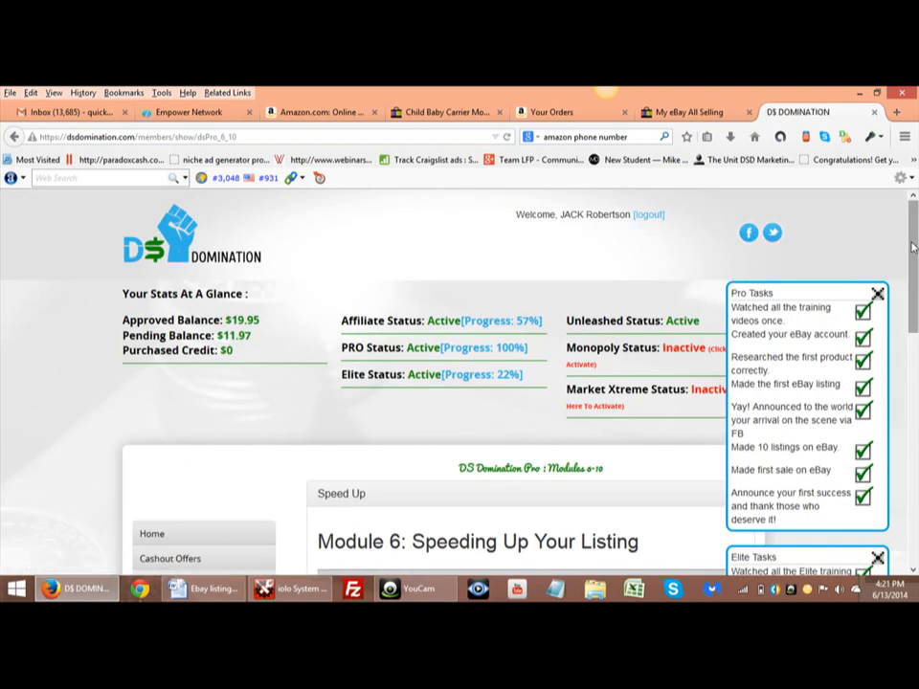
{"action": "scroll", "scroll_direction": "down", "scroll_amount": 3}
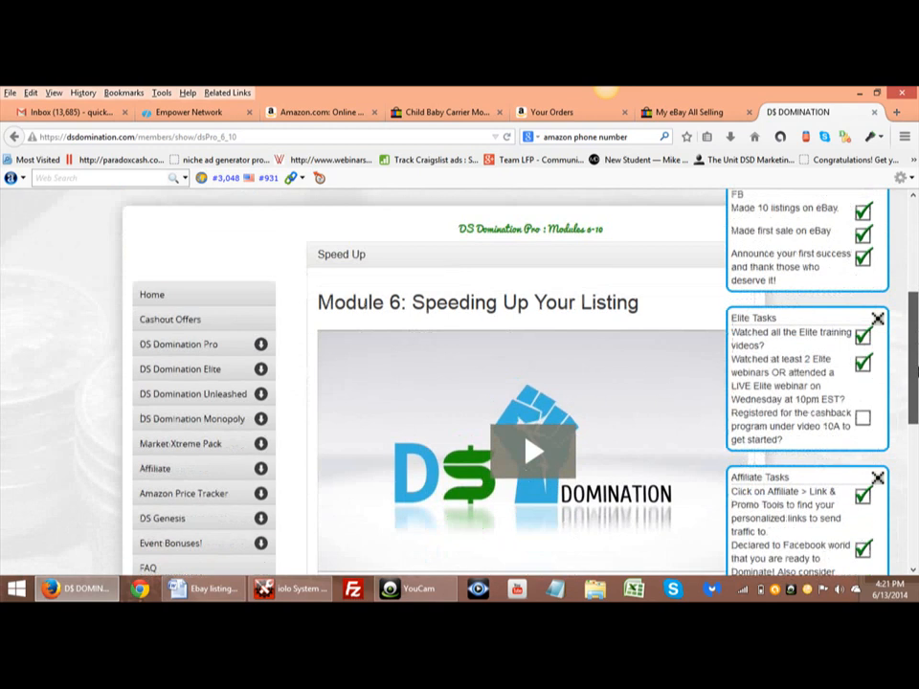
{"action": "scroll", "scroll_direction": "down", "scroll_amount": 3}
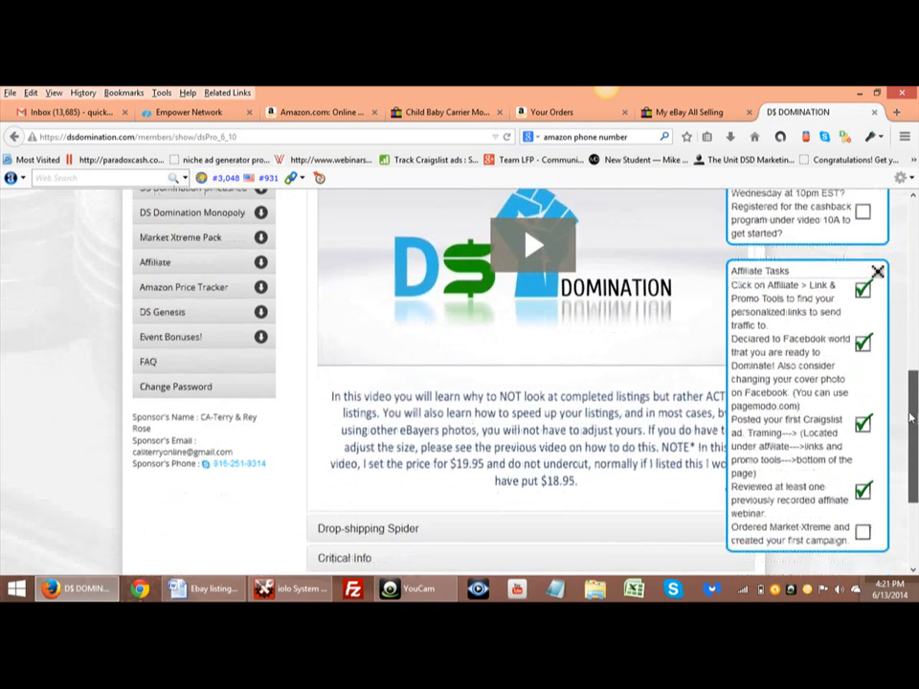
{"action": "scroll", "scroll_direction": "down", "scroll_amount": 3}
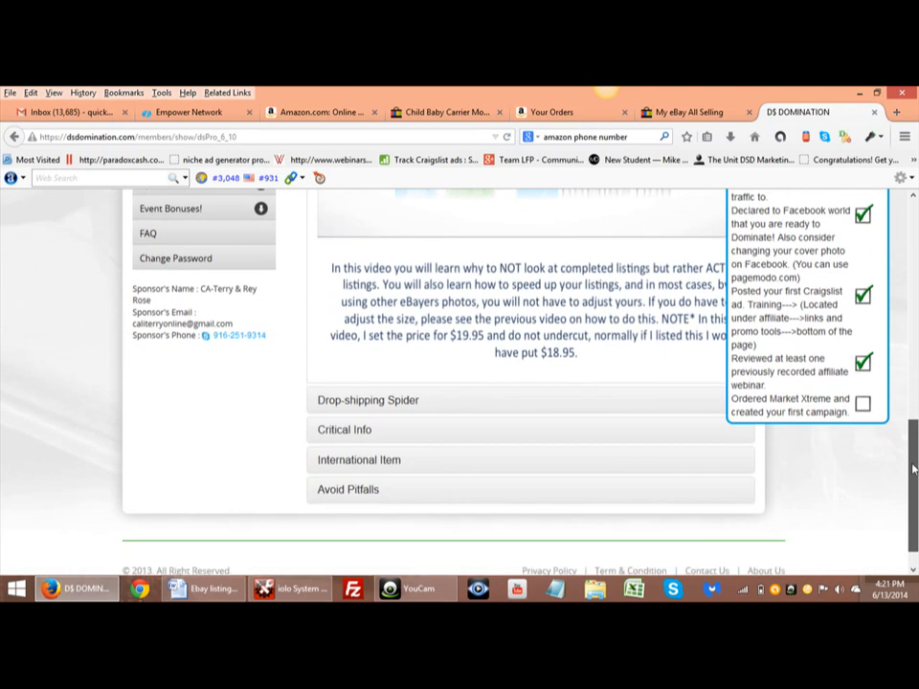
{"action": "scroll", "scroll_direction": "down", "scroll_amount": 3}
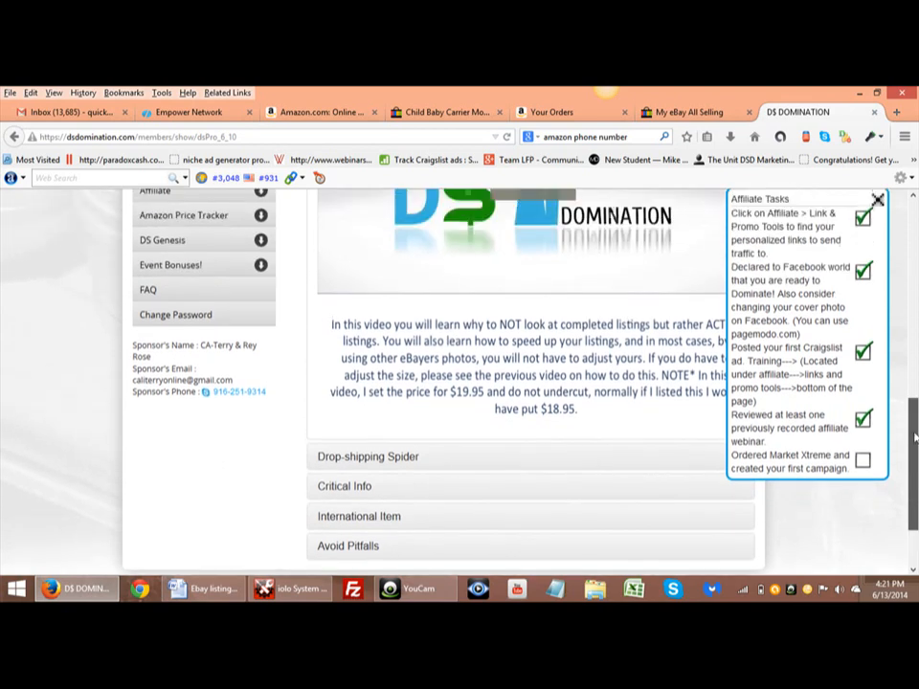
{"action": "scroll", "scroll_direction": "down", "scroll_amount": 3}
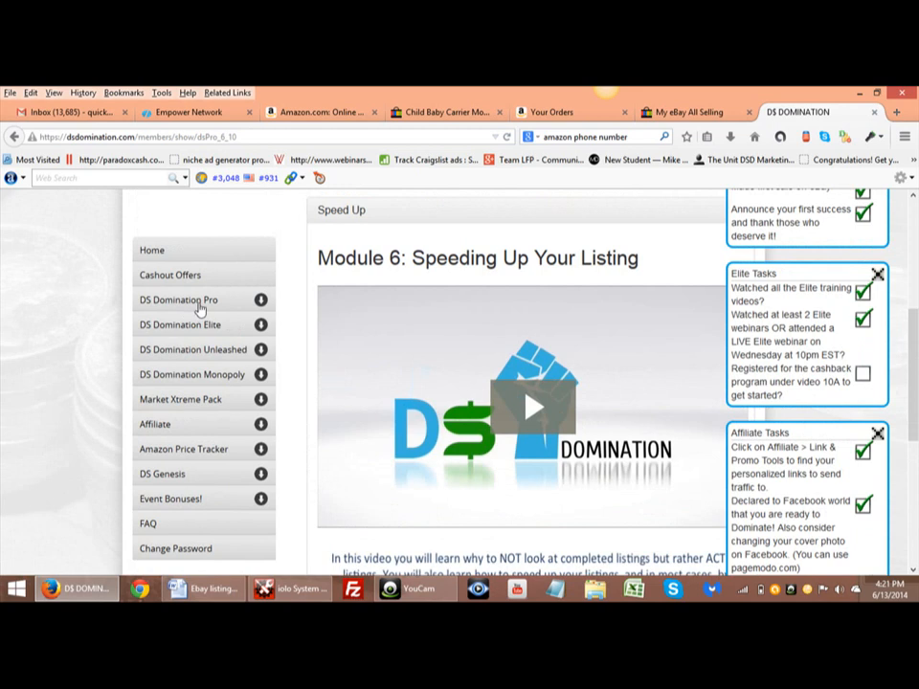
- Open Pro Modules 16-19 and scroll to the spreadsheet, Title Builder and image scrambler links
{"action": "left_click", "coordinate": [176, 299]}
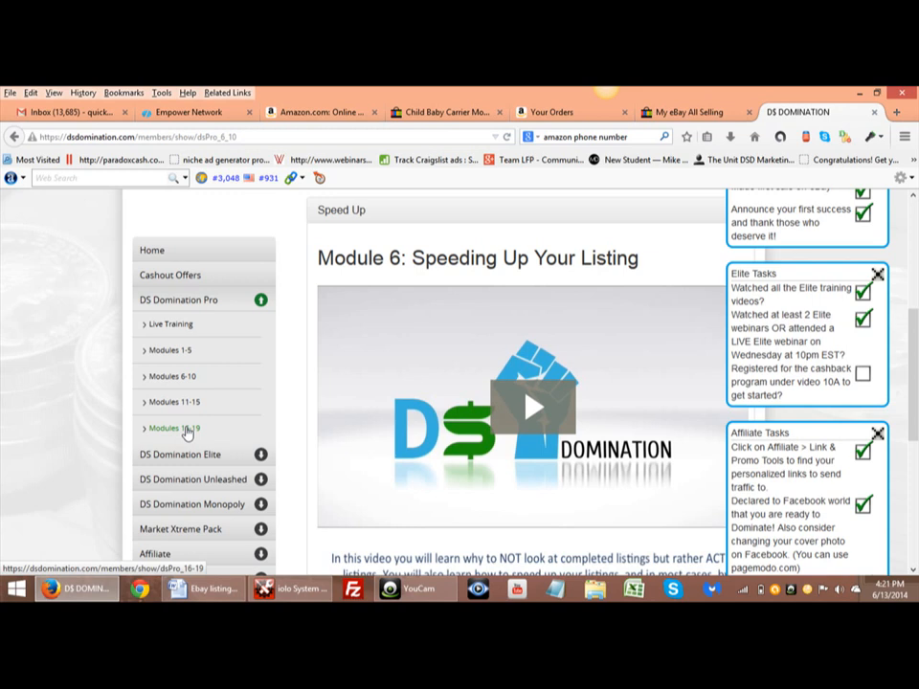
{"action": "left_click", "coordinate": [174, 429]}
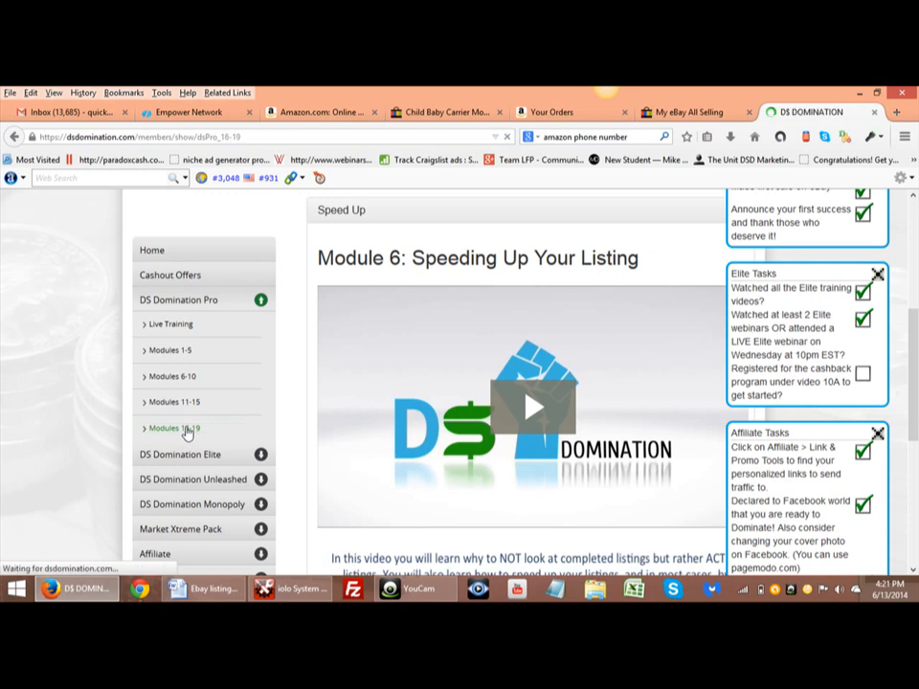
{"action": "left_click", "coordinate": [176, 428]}
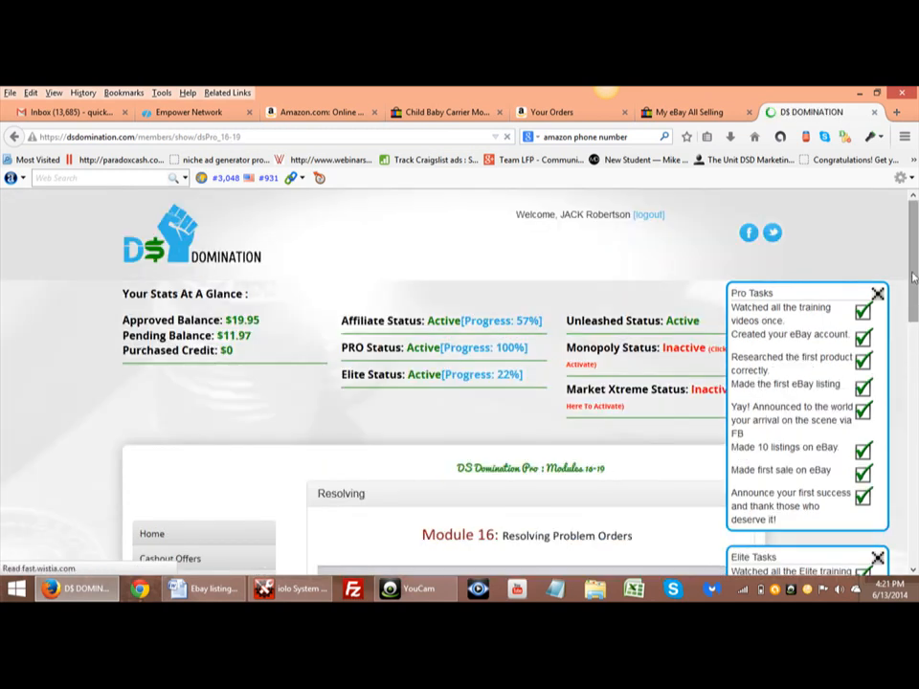
{"action": "scroll", "scroll_direction": "down", "scroll_amount": 3}
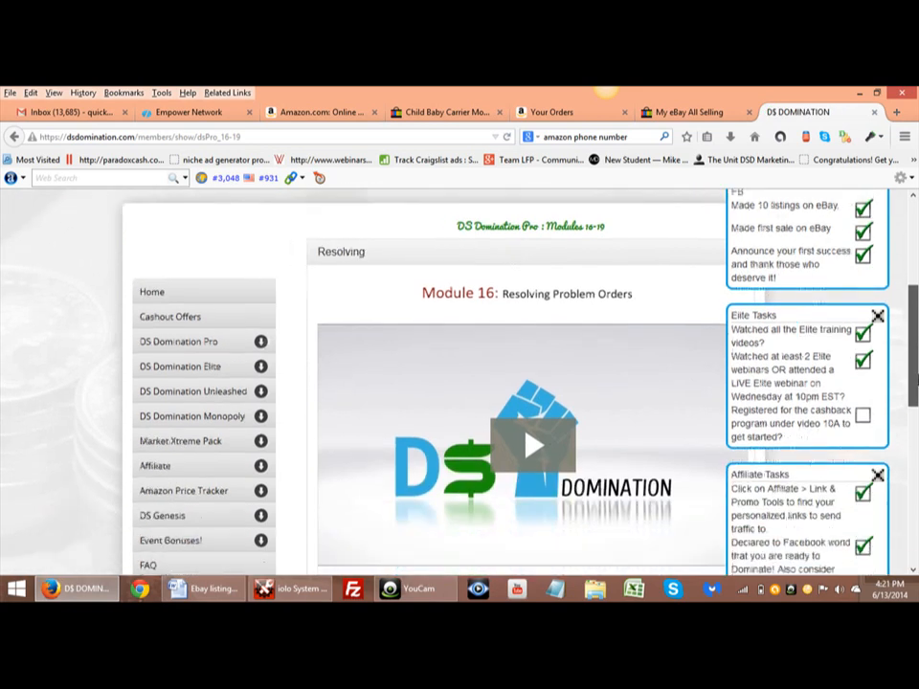
{"action": "scroll", "scroll_direction": "down", "scroll_amount": 3}
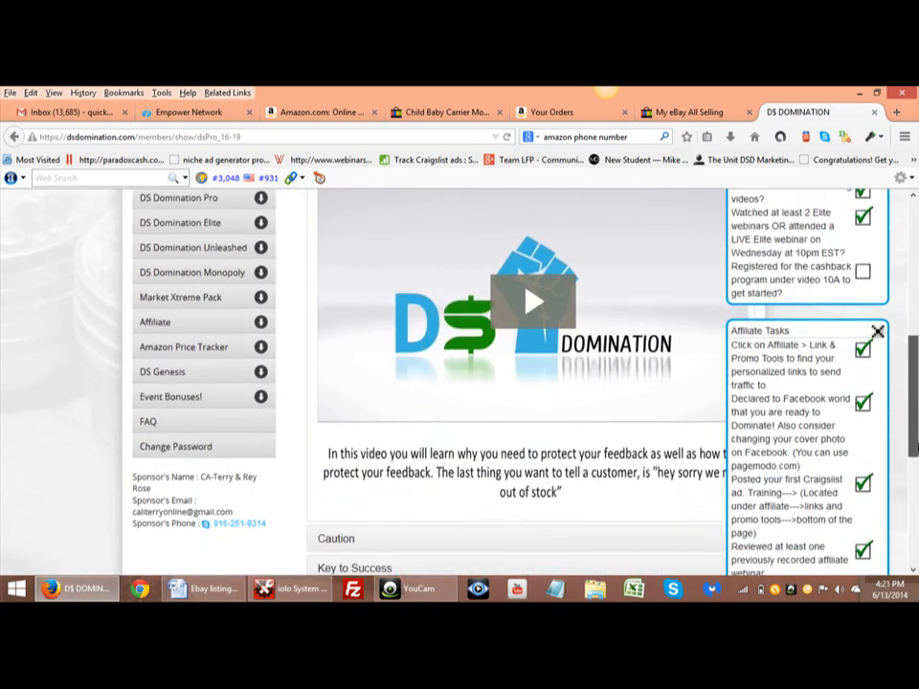
{"action": "scroll", "scroll_direction": "down", "scroll_amount": 3}
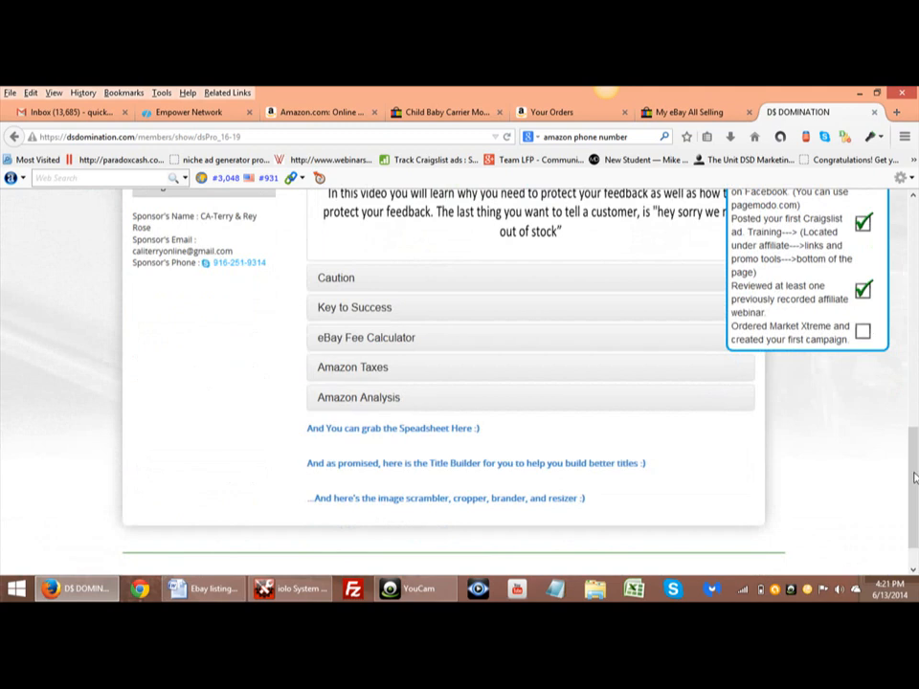
{"action": "mouse_move", "coordinate": [494, 486]}
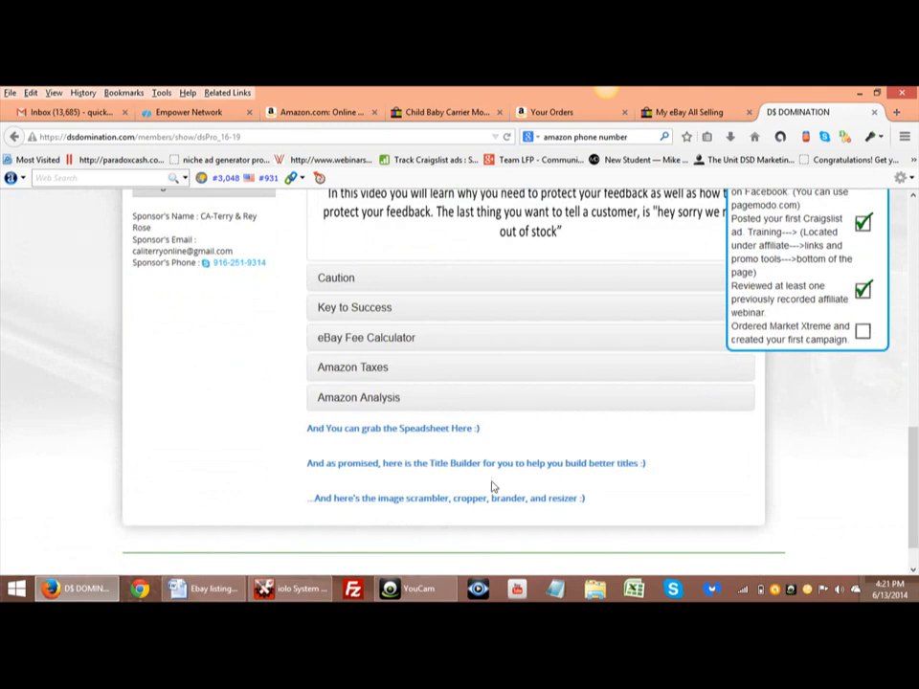
{"action": "mouse_move", "coordinate": [474, 463]}
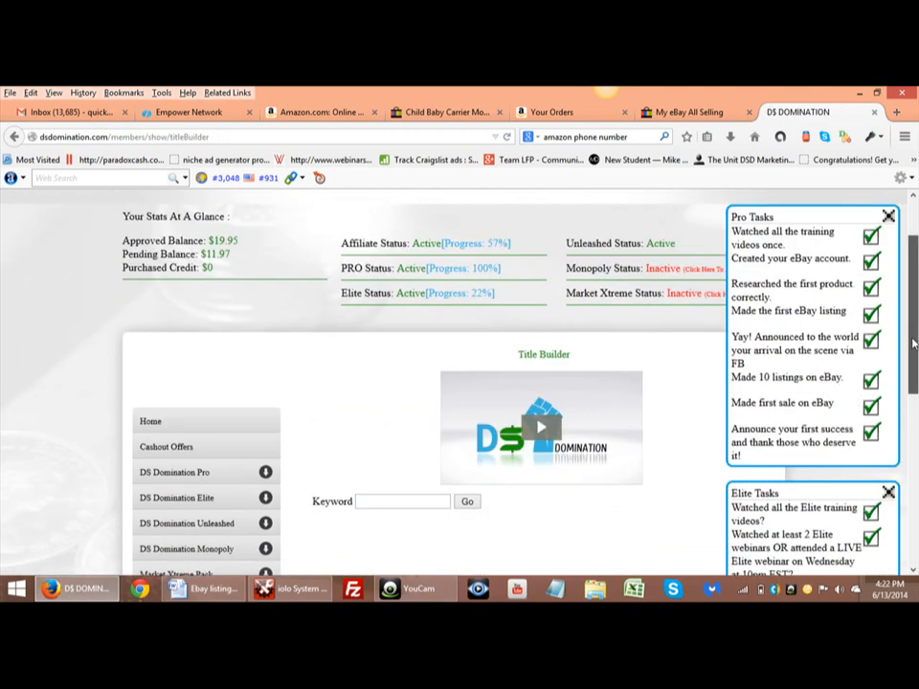
- Search the Title Builder for the keyword 'chair'
{"action": "scroll", "scroll_direction": "down", "scroll_amount": 3}
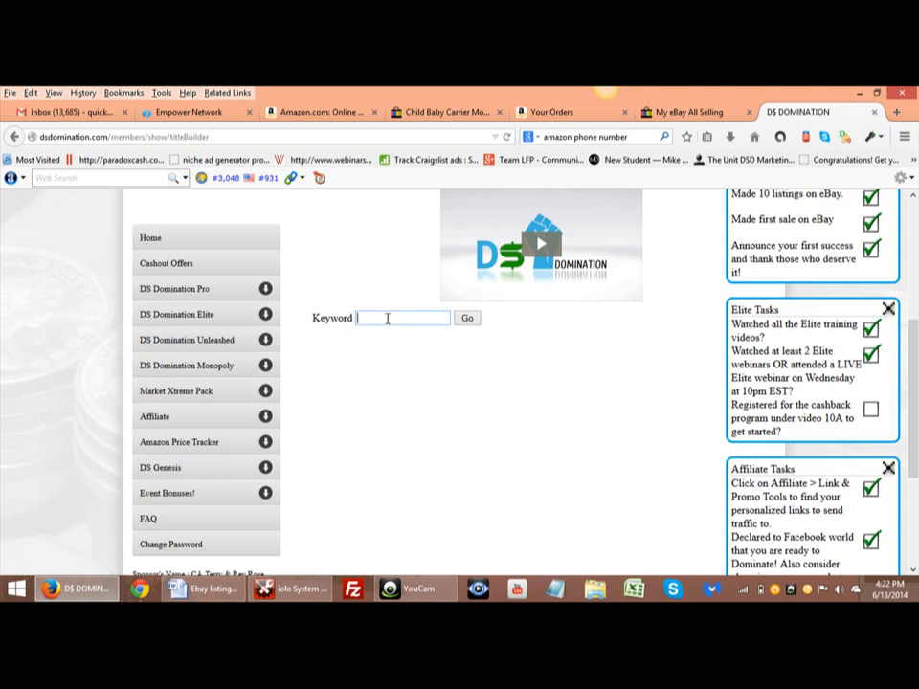
{"action": "type", "text": "chai"}
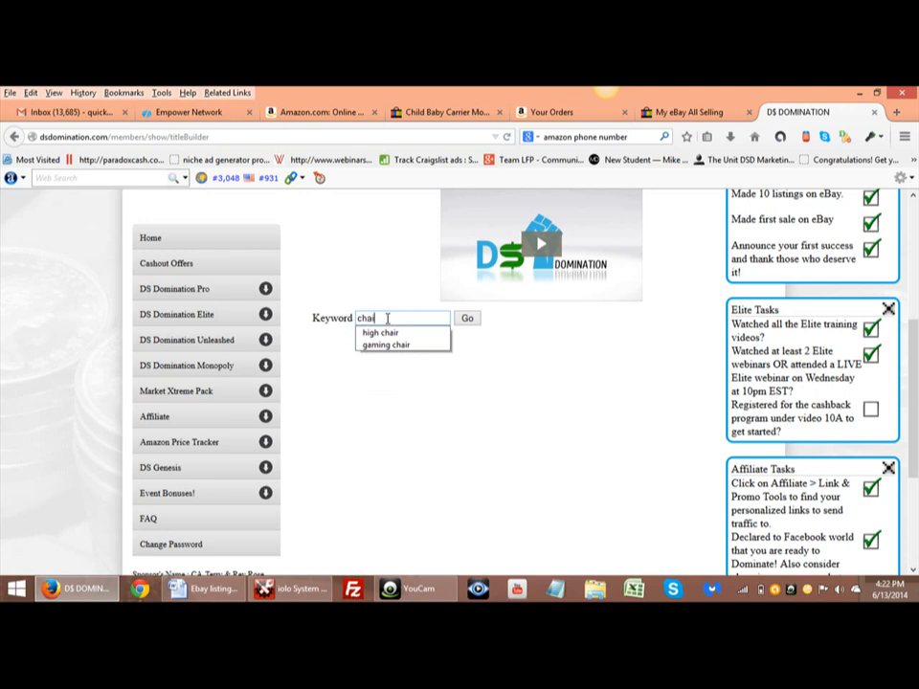
{"action": "left_click", "coordinate": [467, 318]}
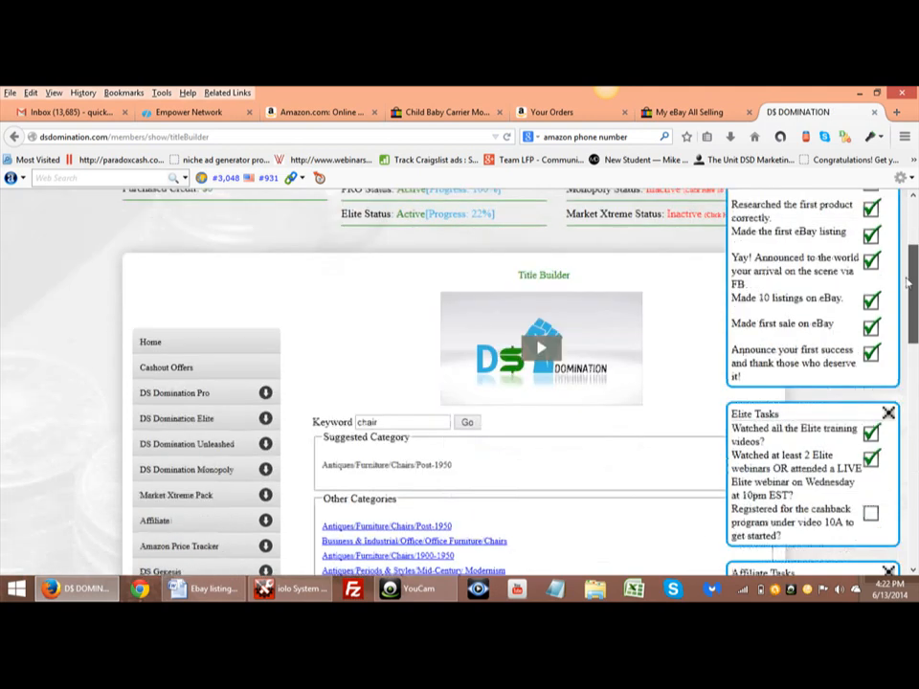
- Scroll through the suggested eBay categories, keywords and example listing images for chair
{"action": "scroll", "scroll_direction": "down", "scroll_amount": 3}
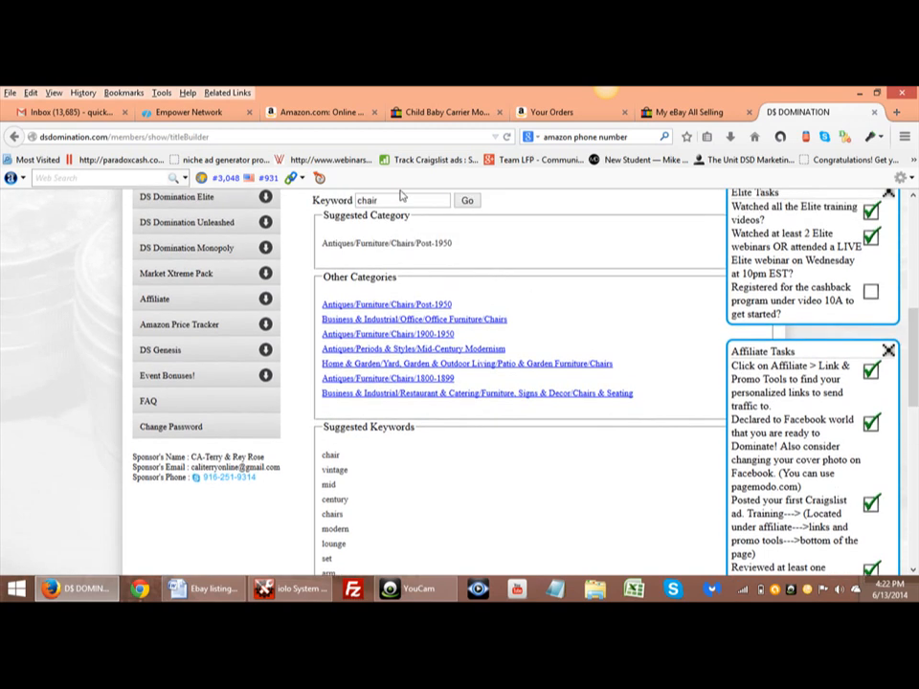
{"action": "mouse_move", "coordinate": [716, 373]}
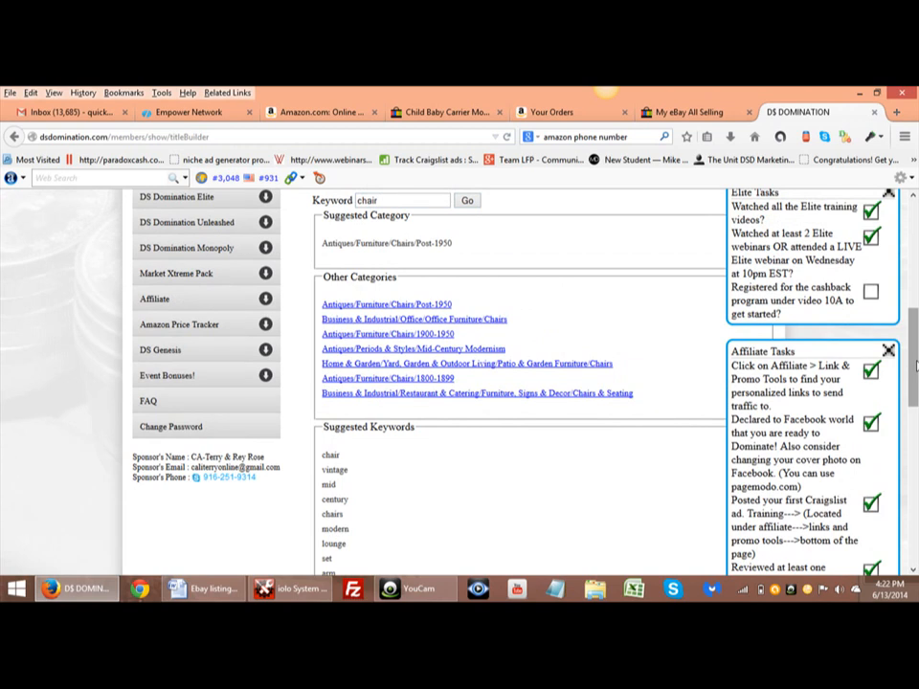
{"action": "scroll", "scroll_direction": "down", "scroll_amount": 3}
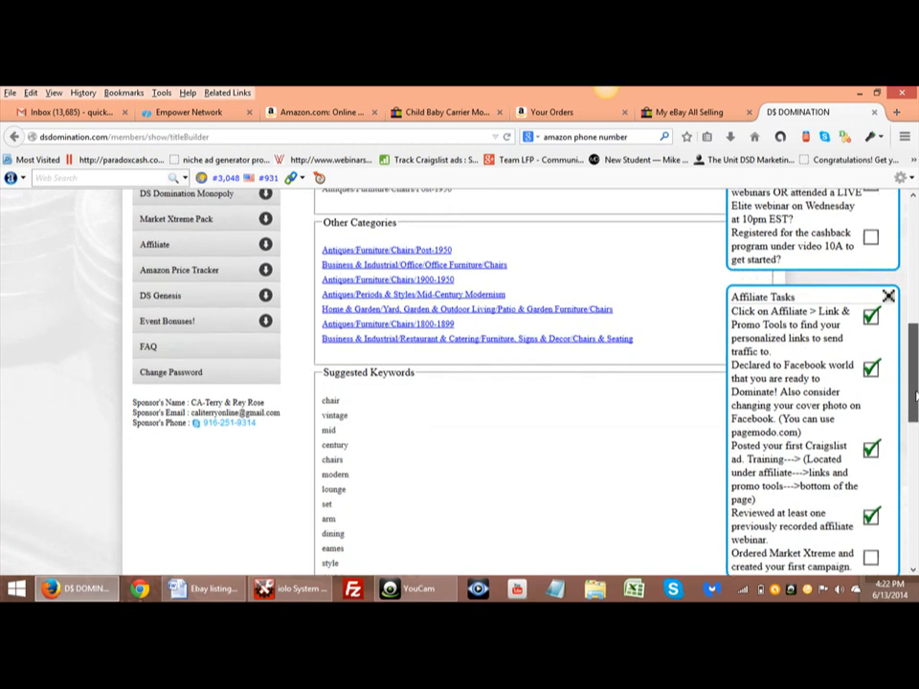
{"action": "scroll", "scroll_direction": "down", "scroll_amount": 3}
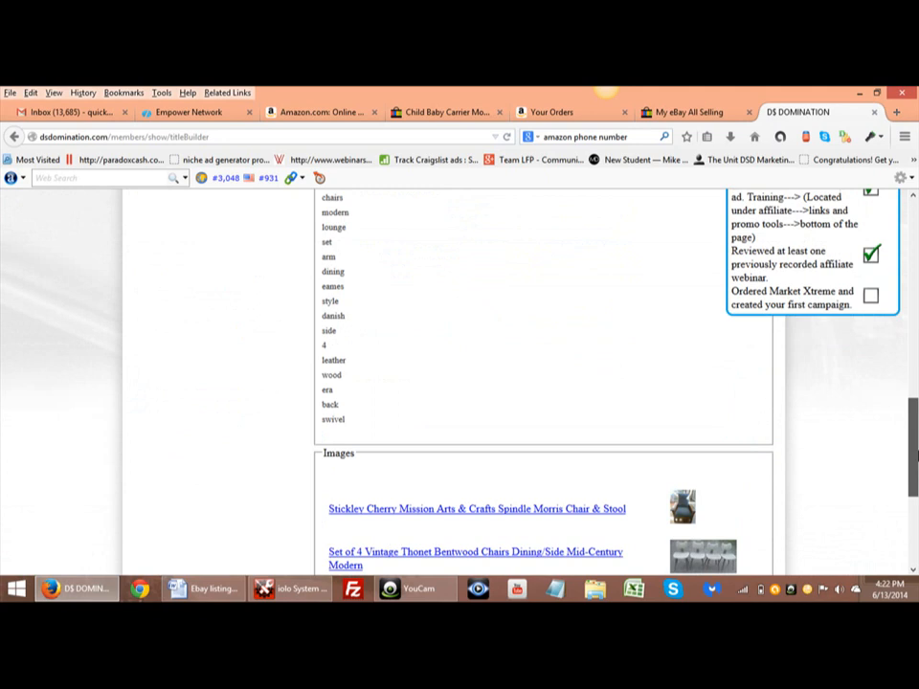
{"action": "scroll", "scroll_direction": "down", "scroll_amount": 3}
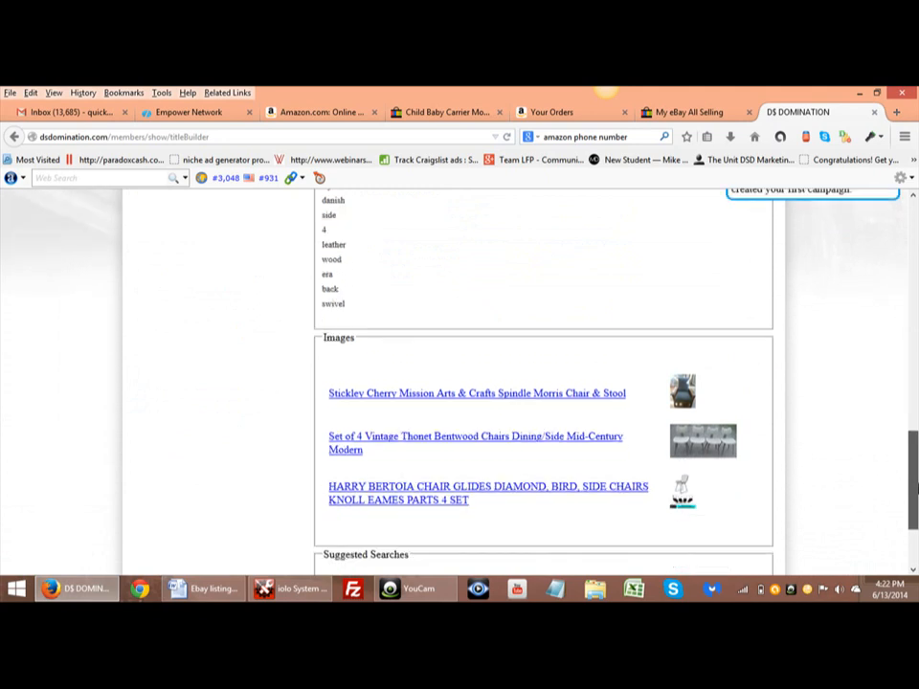
{"action": "mouse_move", "coordinate": [415, 407]}
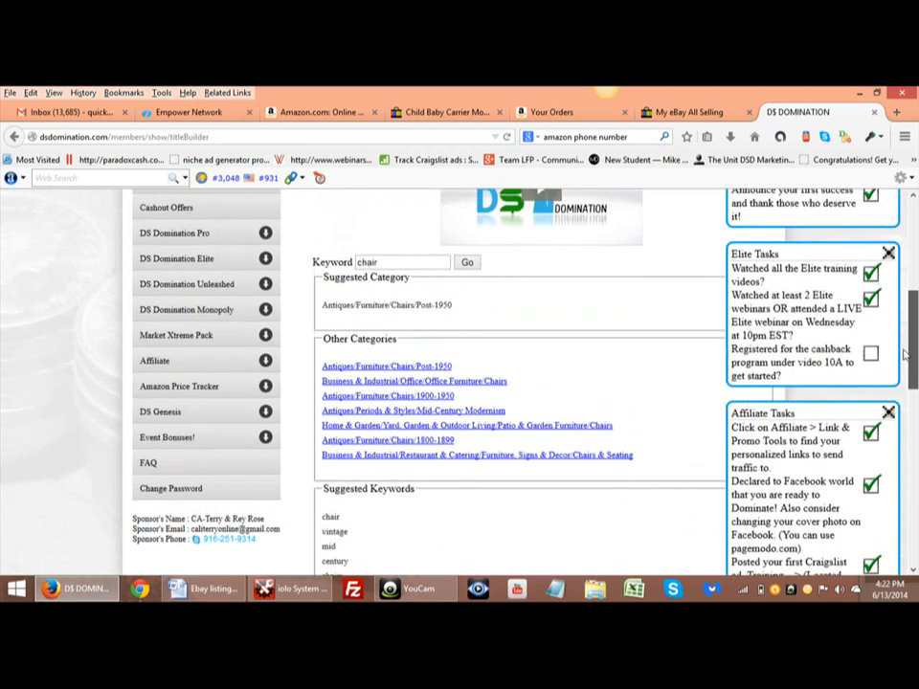
{"action": "scroll", "scroll_direction": "down", "scroll_amount": 3}
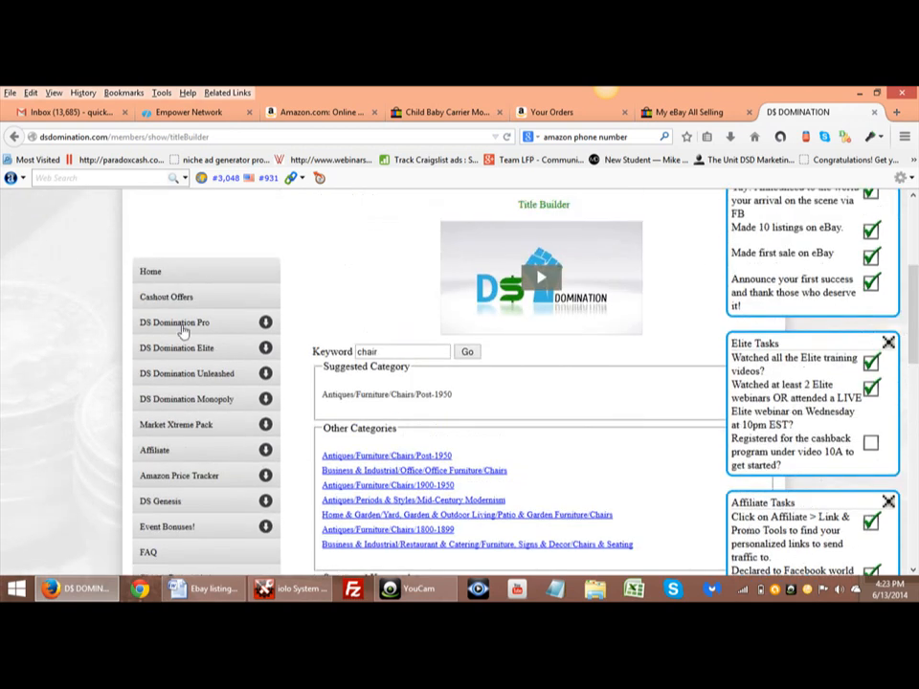
- Reopen Pro Modules 16-19 to return to Module 16: Resolving Problem Orders and its video
{"action": "left_click", "coordinate": [174, 322]}
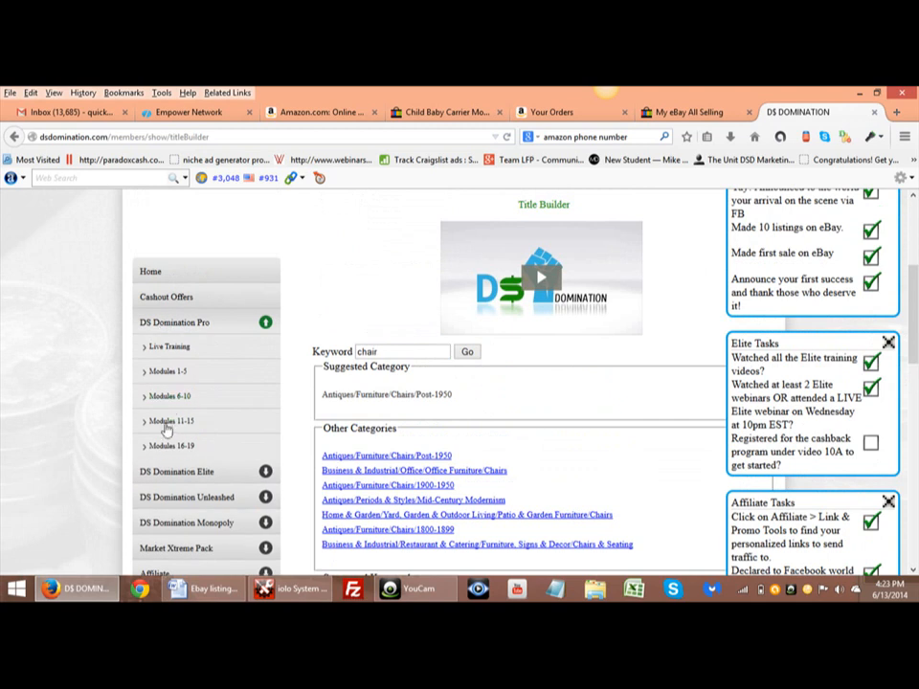
{"action": "left_click", "coordinate": [173, 444]}
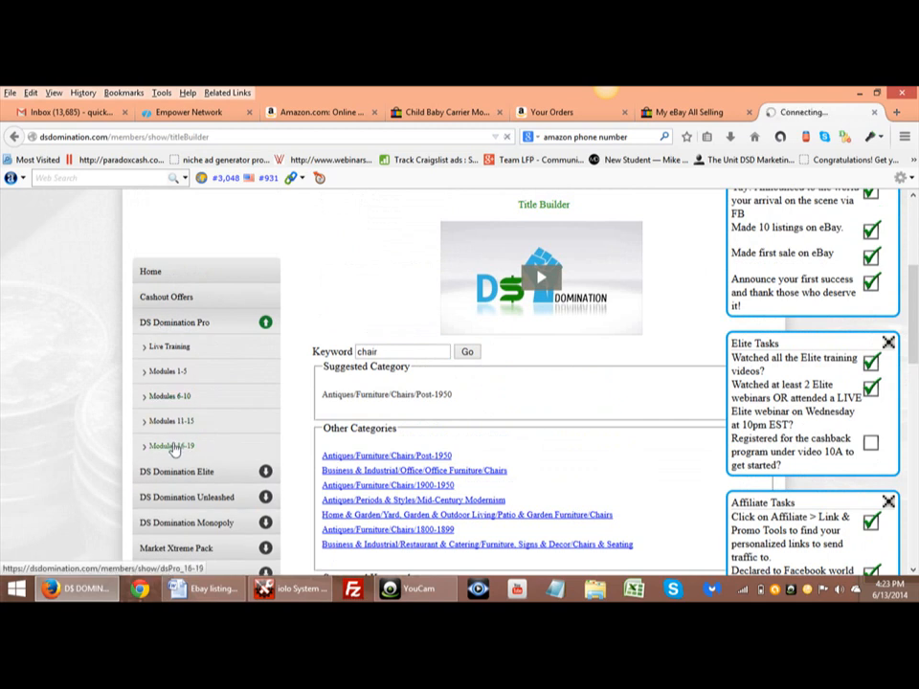
{"action": "left_click", "coordinate": [173, 446]}
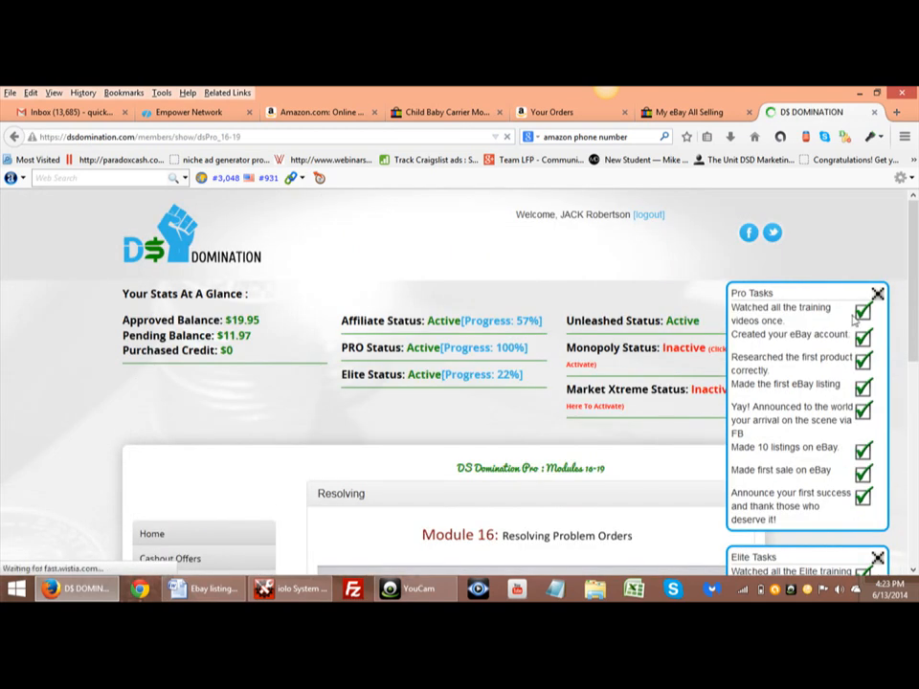
{"action": "scroll", "scroll_direction": "down", "scroll_amount": 3}
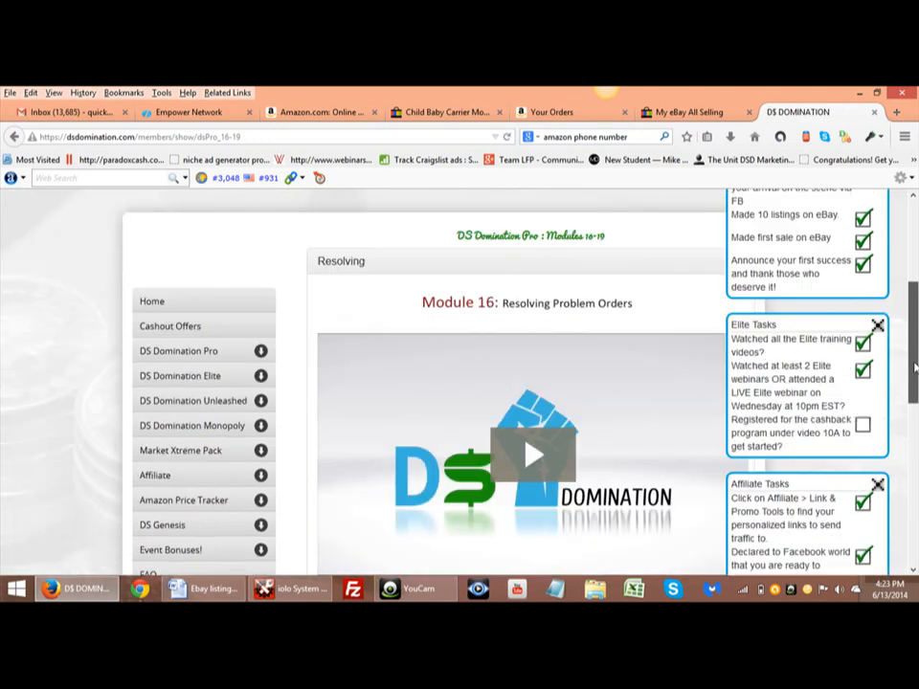
{"action": "scroll", "scroll_direction": "down", "scroll_amount": 3}
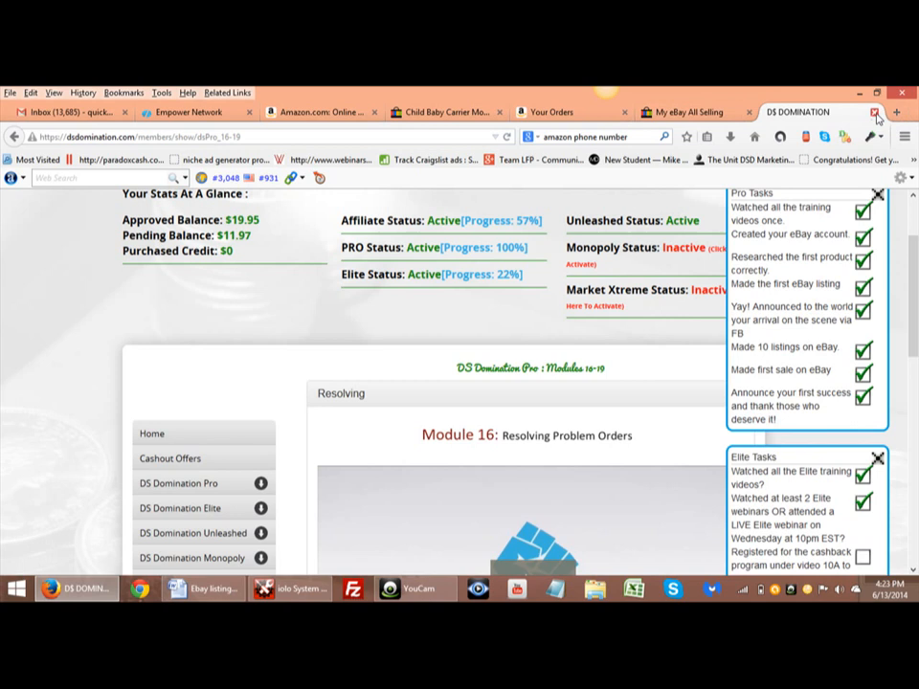
- Load the Unit of Prosperity Marketing System site in a new browser tab
{"action": "left_click", "coordinate": [895, 111]}
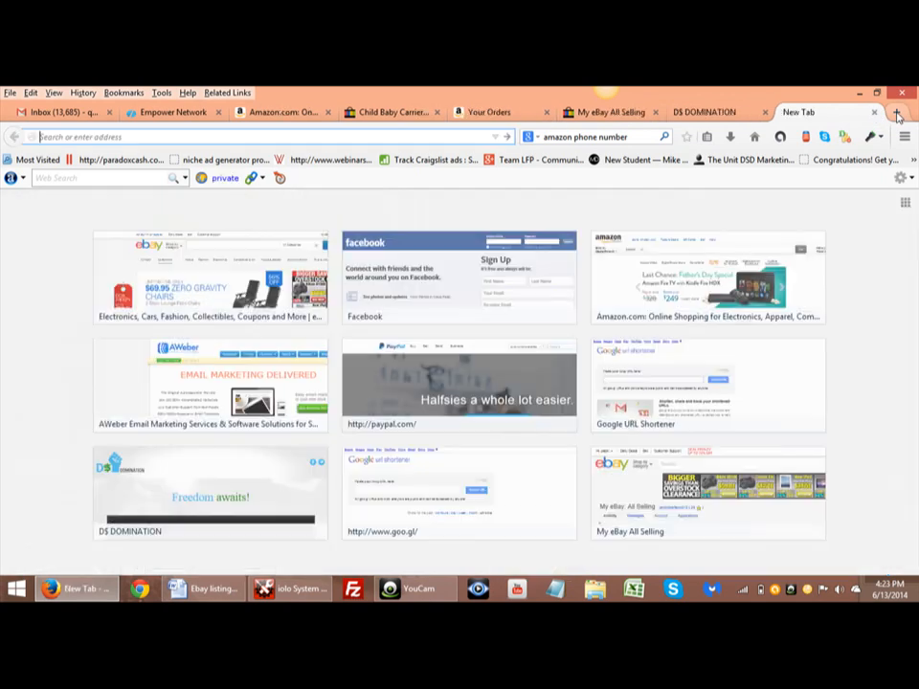
{"action": "mouse_move", "coordinate": [742, 161]}
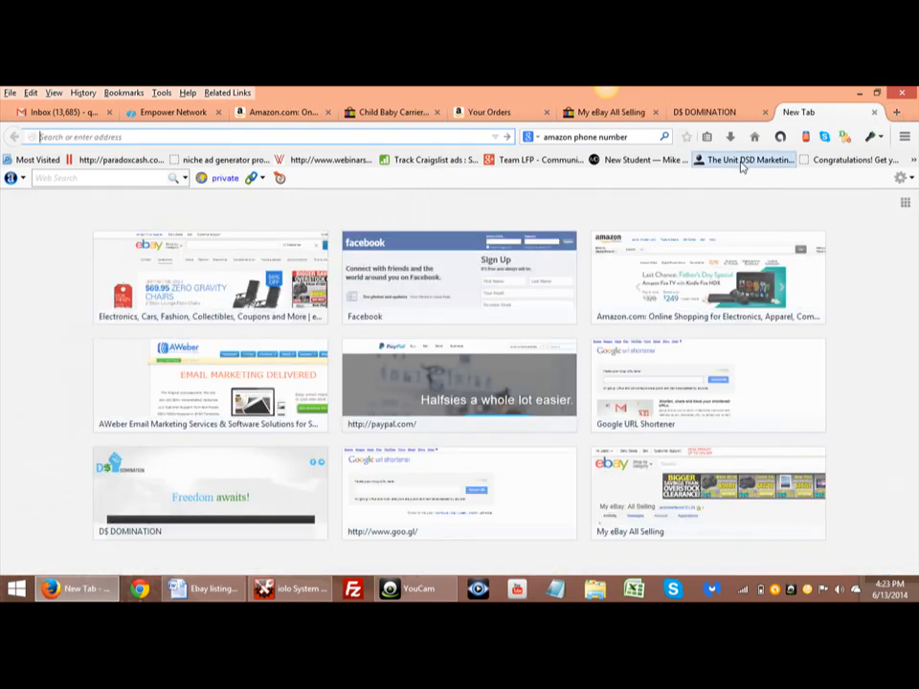
{"action": "left_click", "coordinate": [743, 161]}
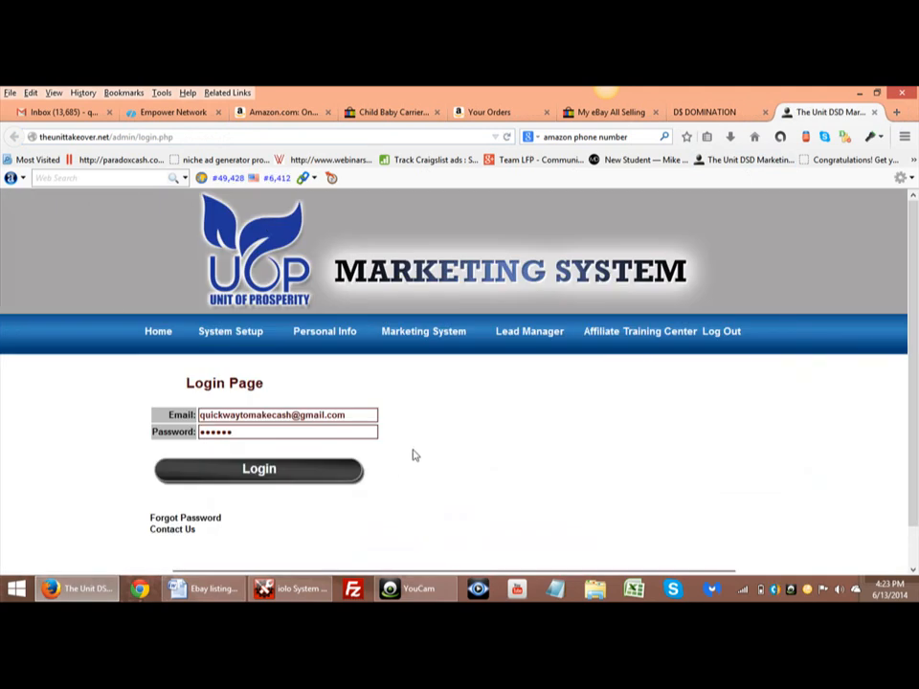
{"action": "mouse_move", "coordinate": [300, 474]}
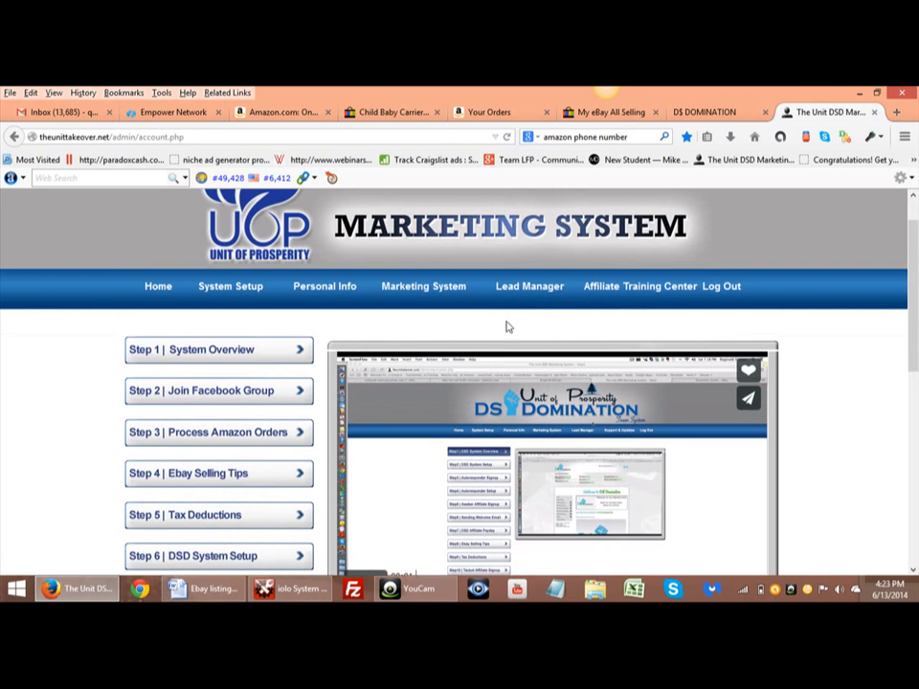
{"action": "mouse_move", "coordinate": [207, 298]}
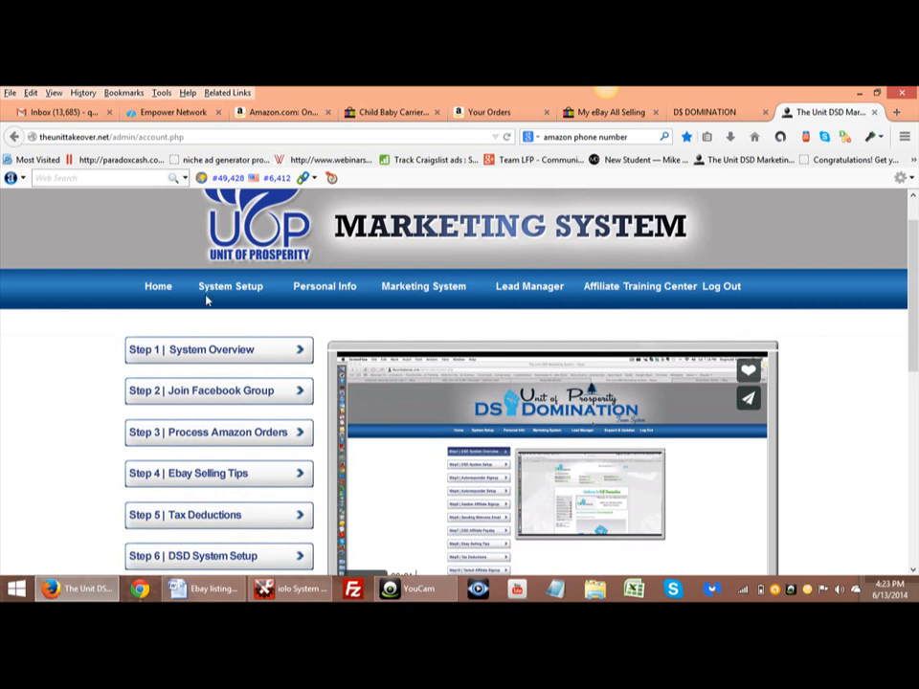
- Review the System Setup and Marketing System menus, scroll the Step 7 Autoresponder Signup page, then go to Step 8 Autoresponder Setup
{"action": "left_click", "coordinate": [230, 285]}
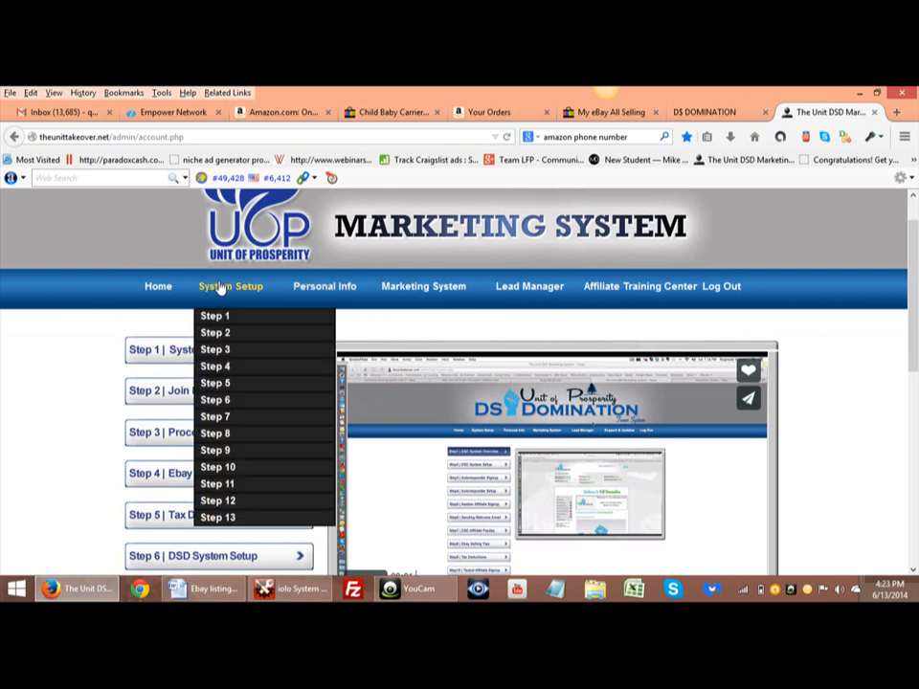
{"action": "left_click", "coordinate": [423, 287]}
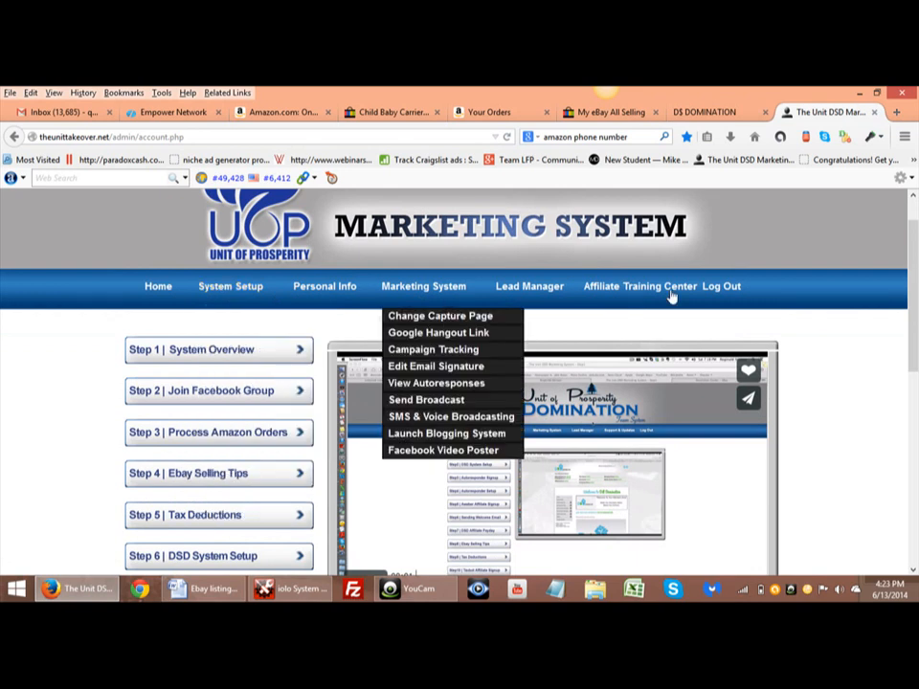
{"action": "scroll", "scroll_direction": "down", "scroll_amount": 3}
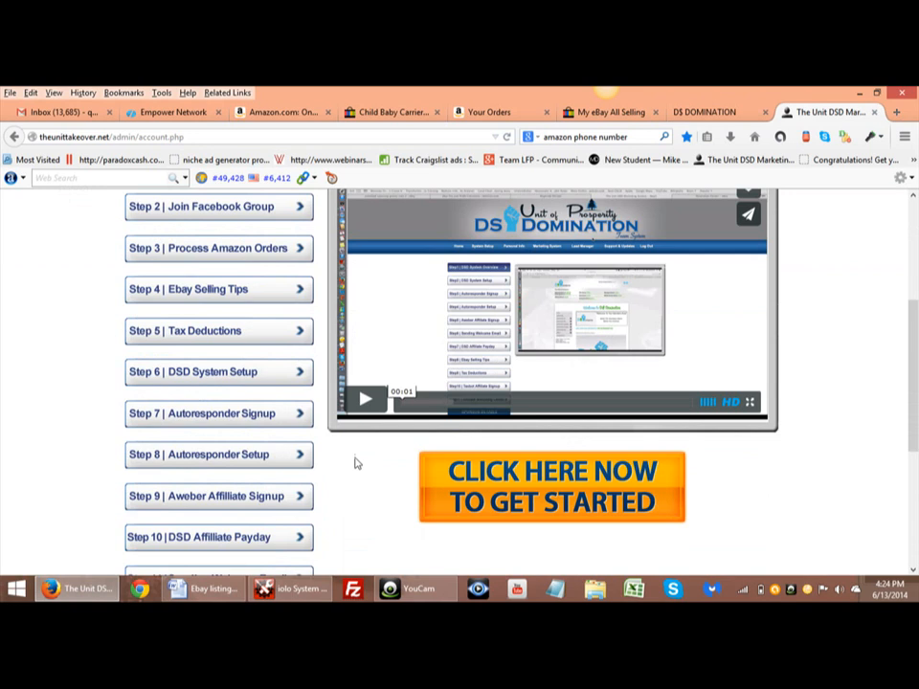
{"action": "mouse_move", "coordinate": [321, 429]}
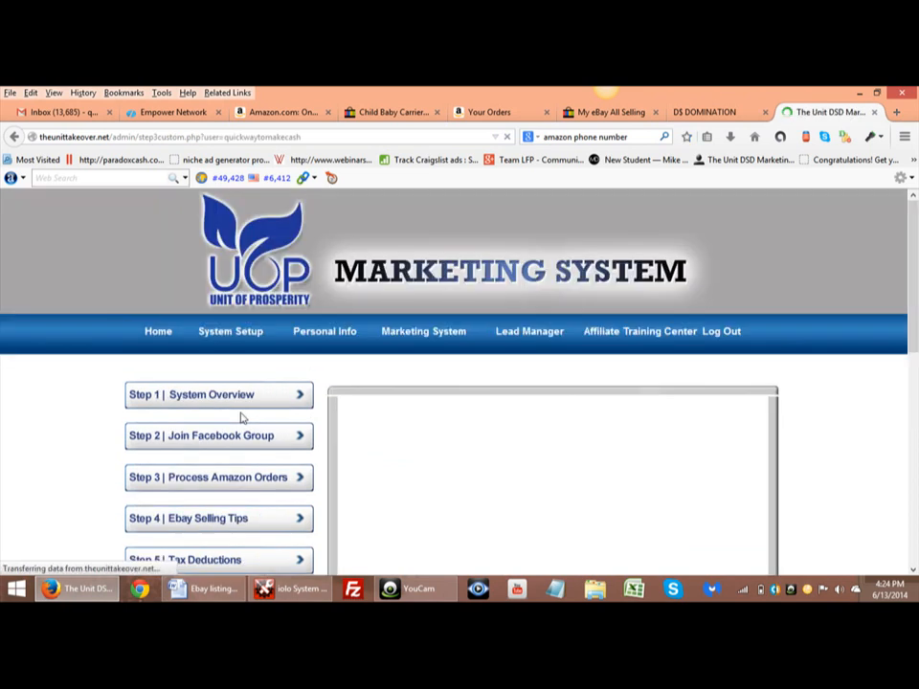
{"action": "scroll", "scroll_direction": "down", "scroll_amount": 3}
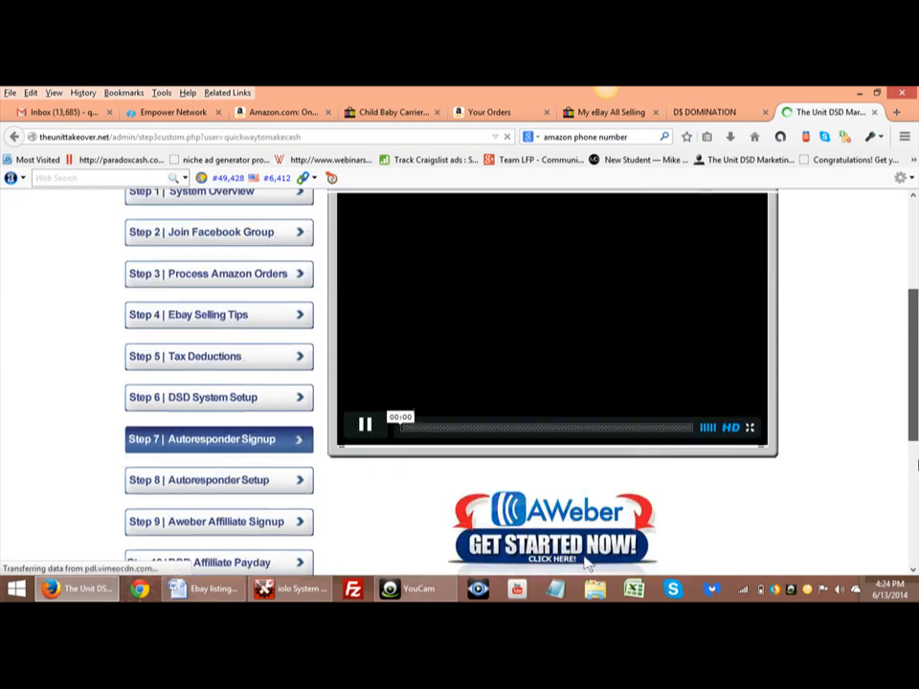
{"action": "scroll", "scroll_direction": "down", "scroll_amount": 3}
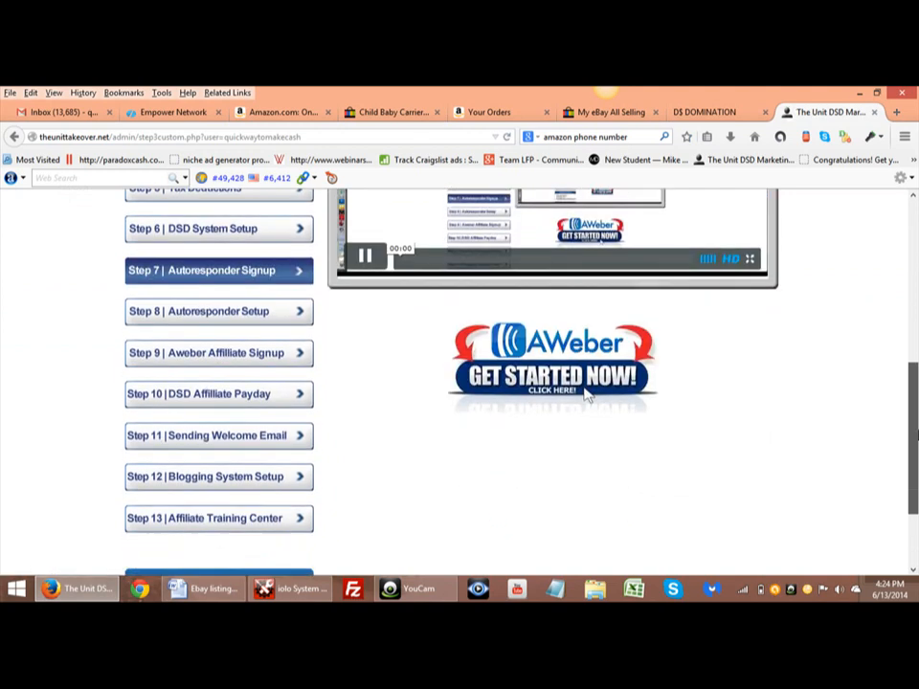
{"action": "scroll", "scroll_direction": "down", "scroll_amount": 3}
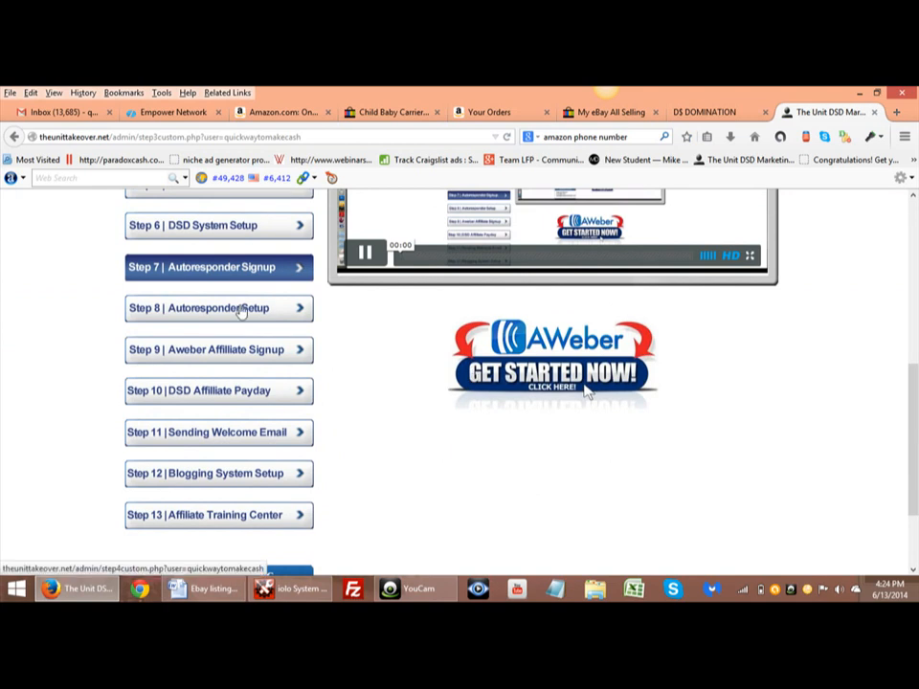
{"action": "left_click", "coordinate": [211, 306]}
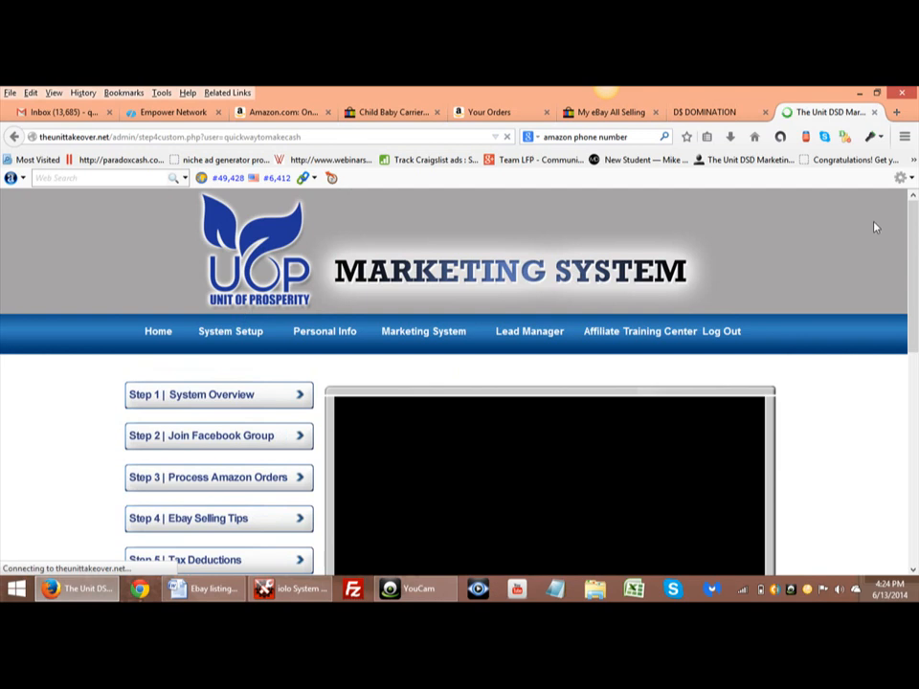
- Save the Aweber campaign name on the Step 8 Autoresponder Setup page
{"action": "scroll", "scroll_direction": "down", "scroll_amount": 3}
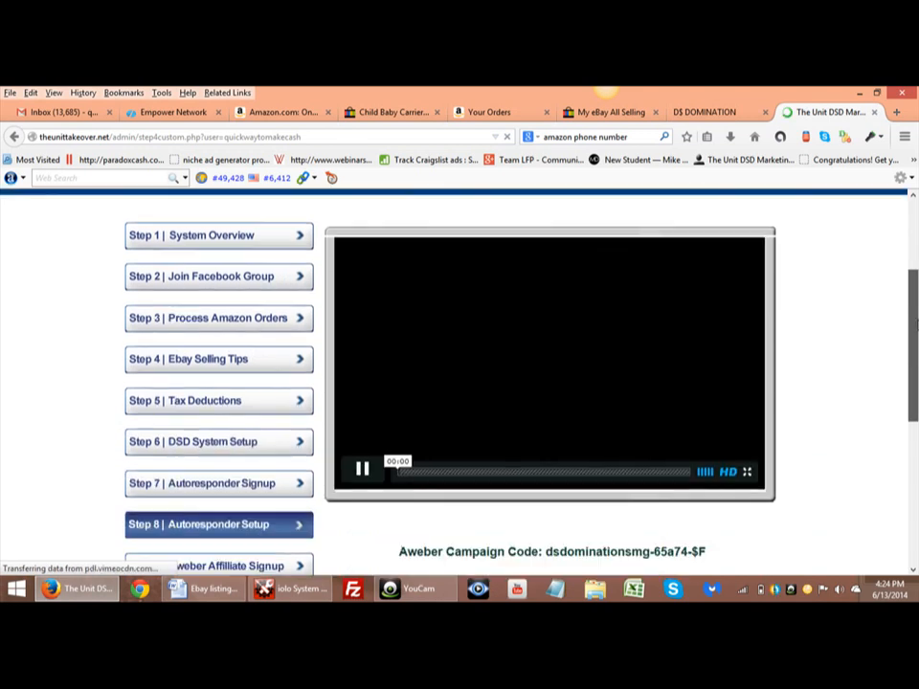
{"action": "scroll", "scroll_direction": "down", "scroll_amount": 3}
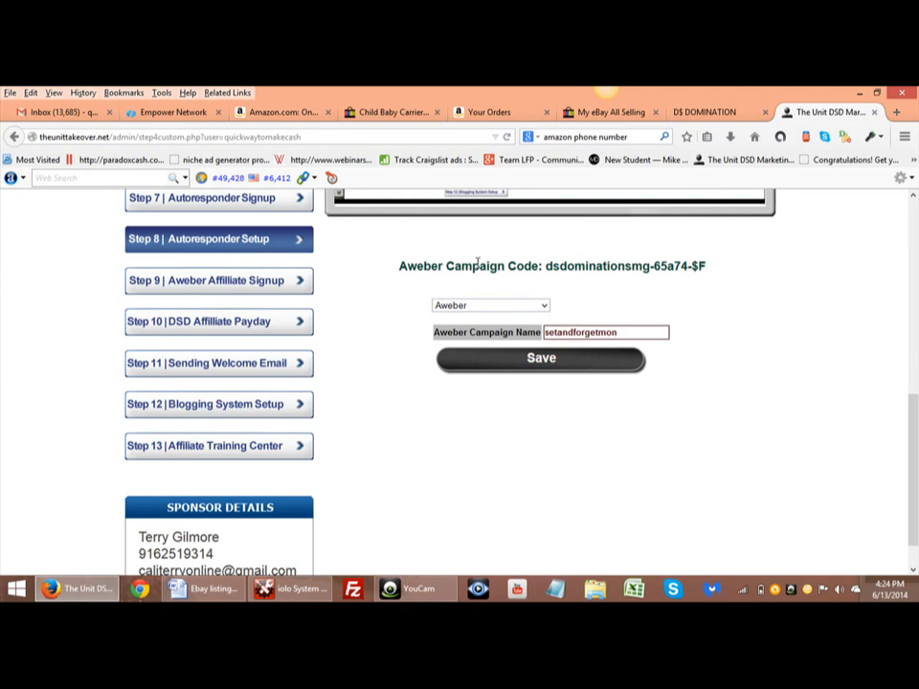
{"action": "mouse_move", "coordinate": [696, 322]}
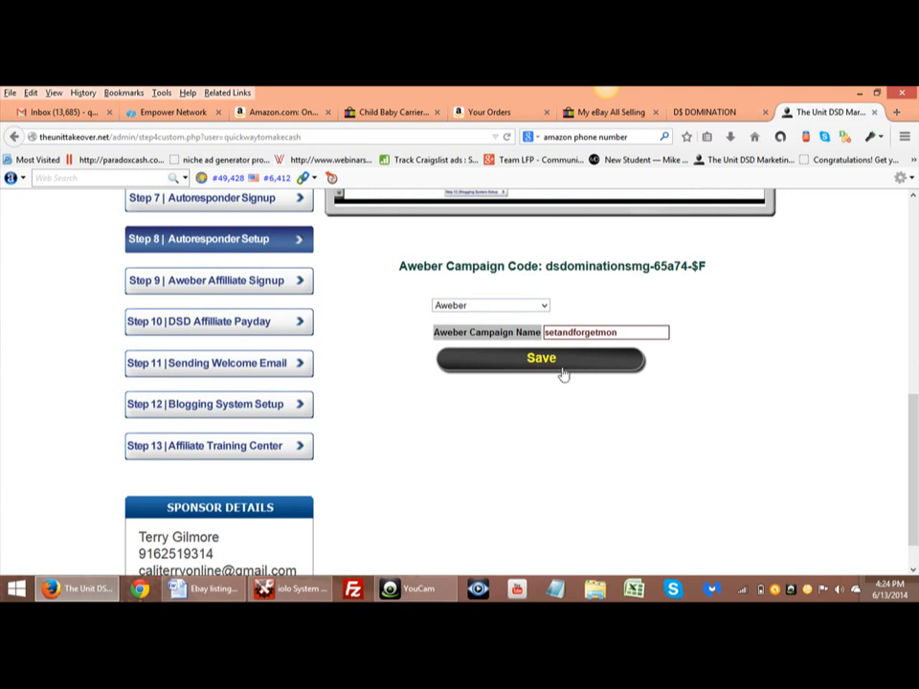
{"action": "left_click", "coordinate": [540, 357]}
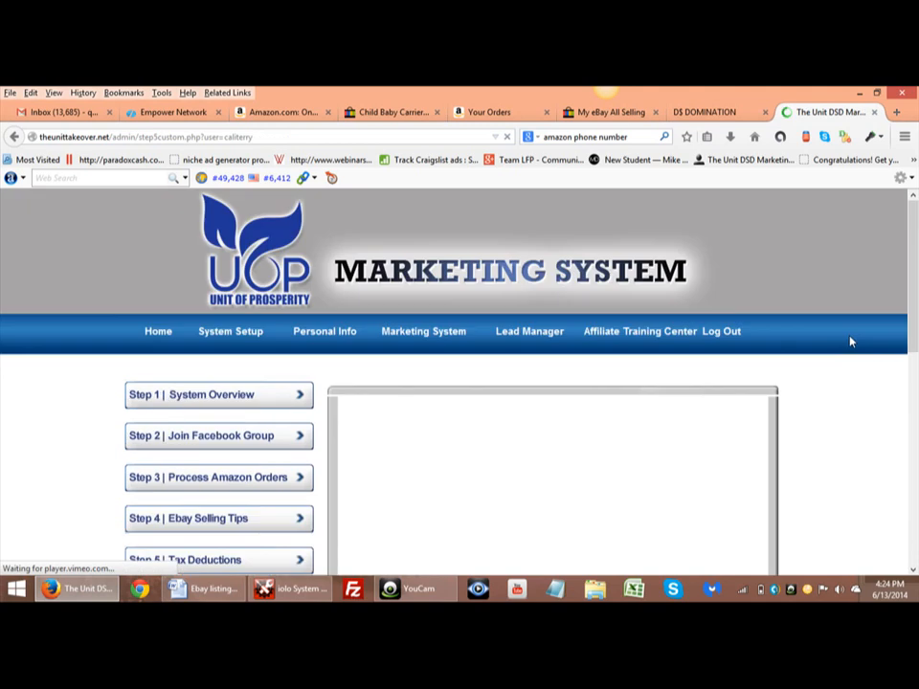
{"action": "left_click", "coordinate": [528, 329]}
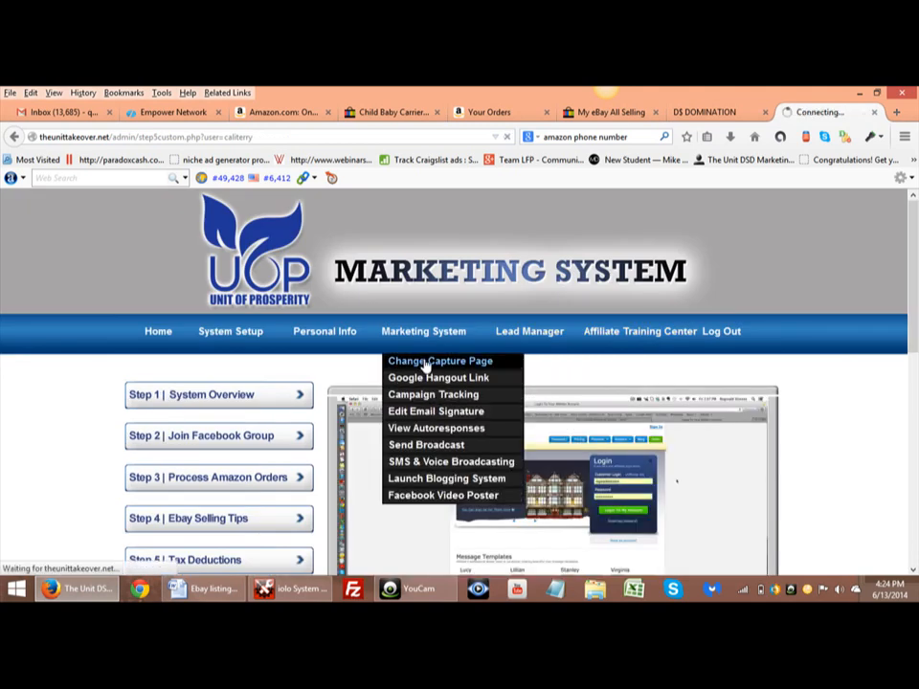
- Open the Change Capture Page gallery and scroll the thumbnails to the Stay at Home Mom capture page
{"action": "left_click", "coordinate": [440, 359]}
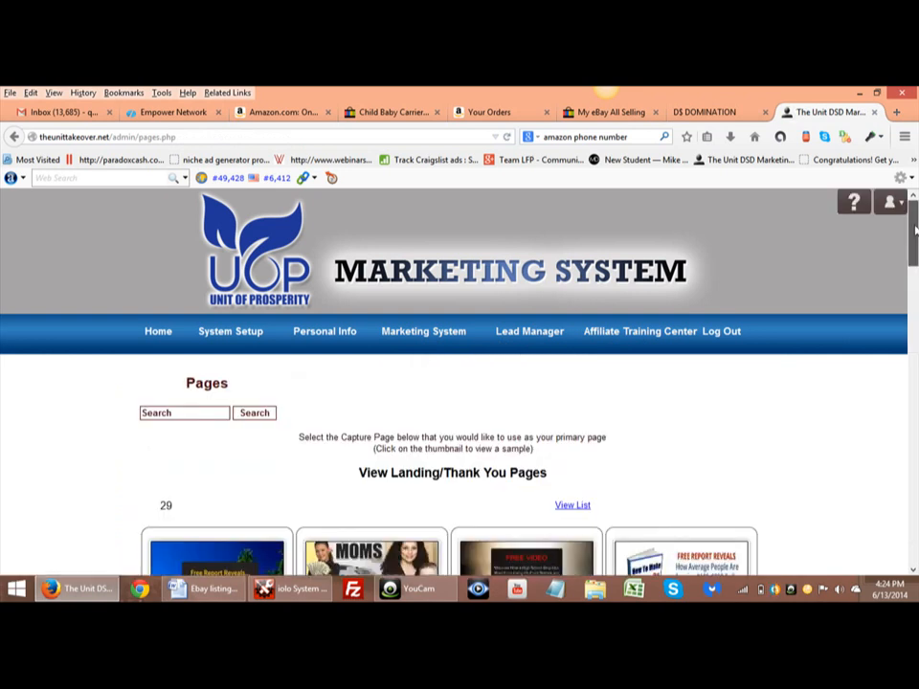
{"action": "scroll", "scroll_direction": "down", "scroll_amount": 3}
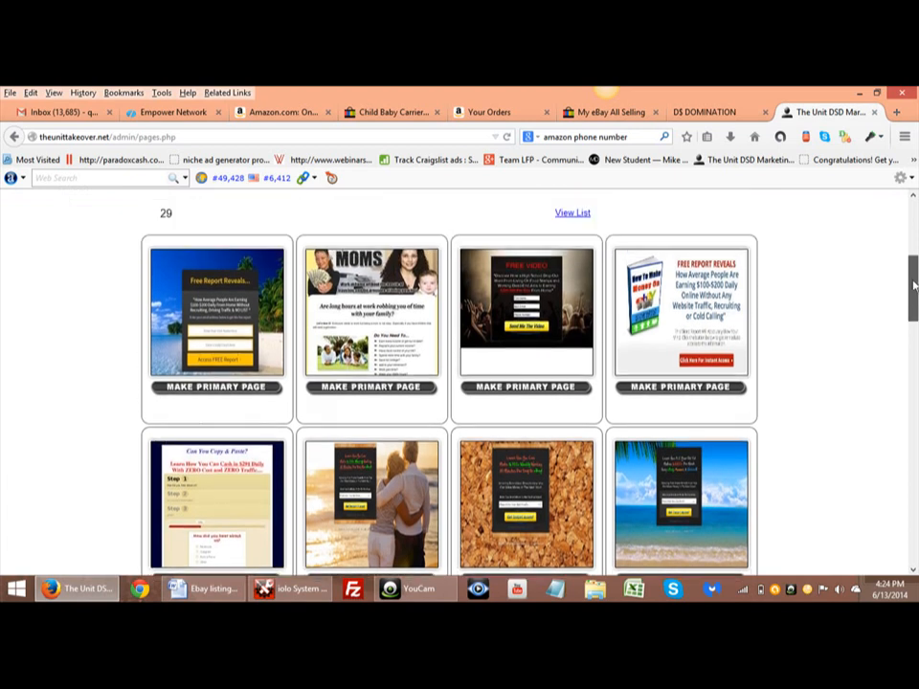
{"action": "scroll", "scroll_direction": "down", "scroll_amount": 3}
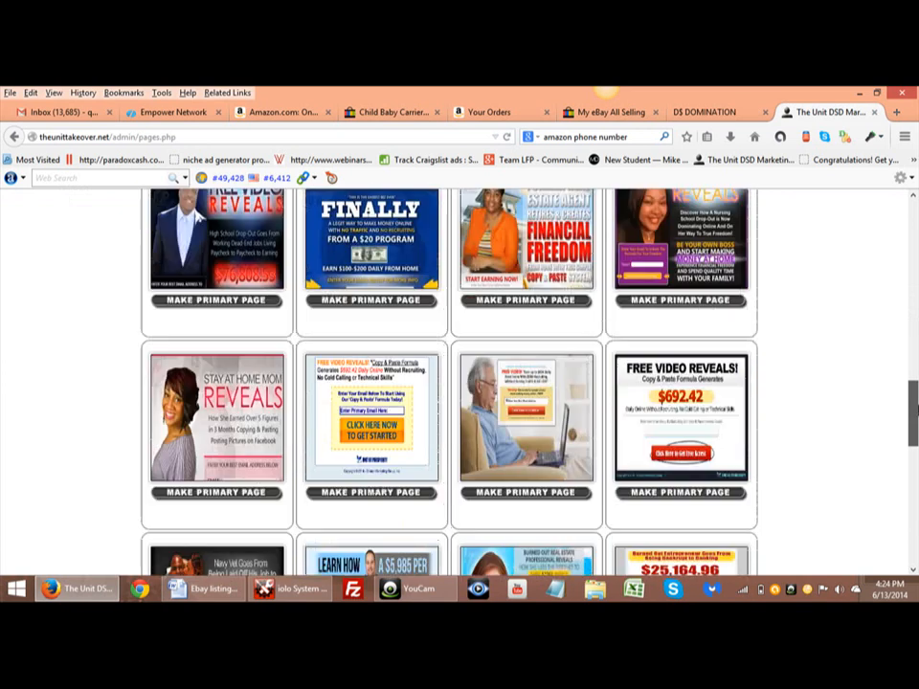
{"action": "scroll", "scroll_direction": "down", "scroll_amount": 3}
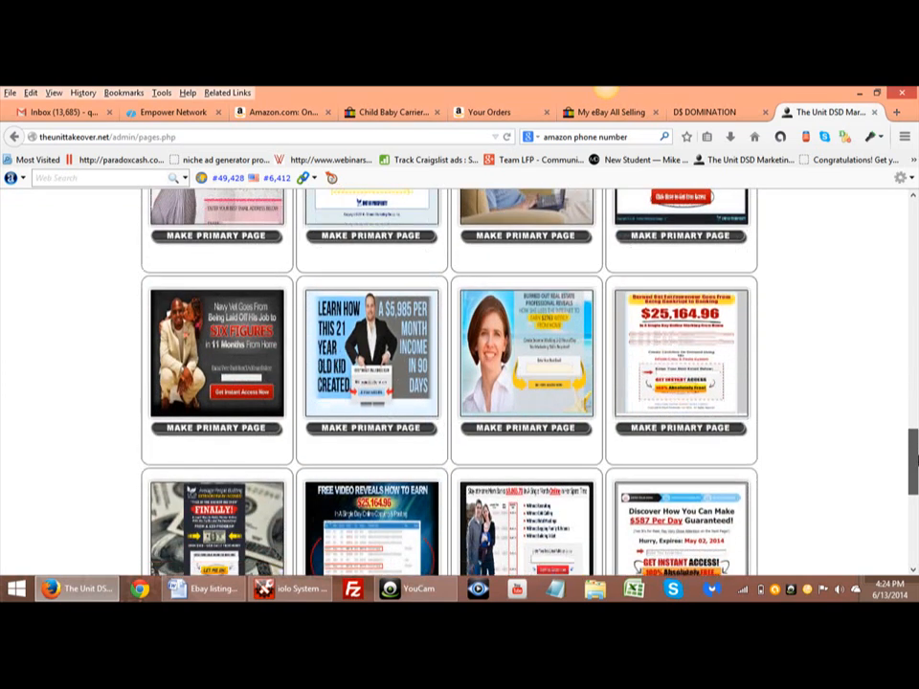
{"action": "scroll", "scroll_direction": "down", "scroll_amount": 3}
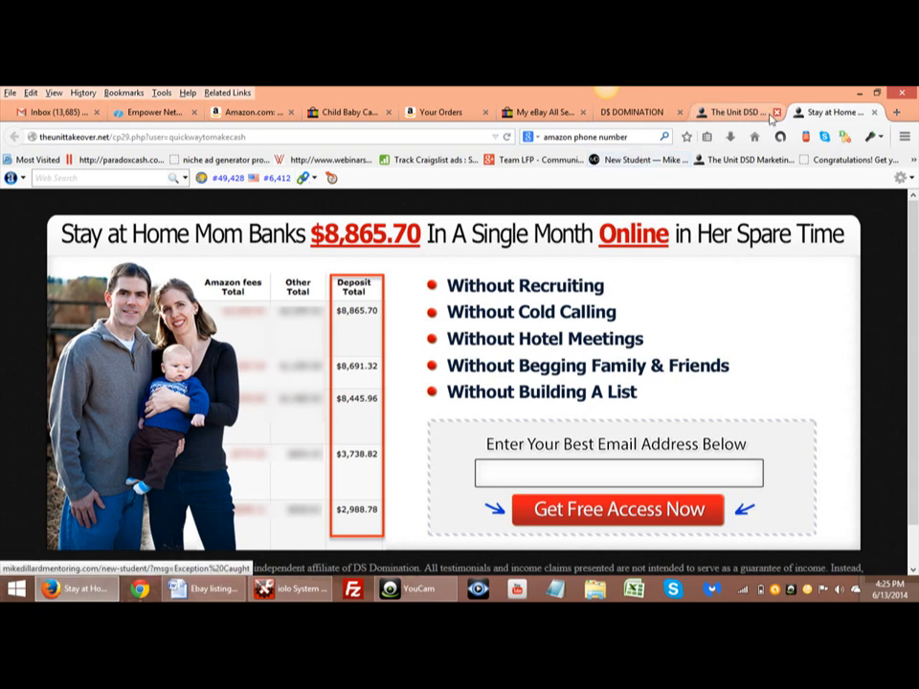
- Preview the Free Video Reveals capture page from the gallery in its own tab
{"action": "left_click", "coordinate": [731, 111]}
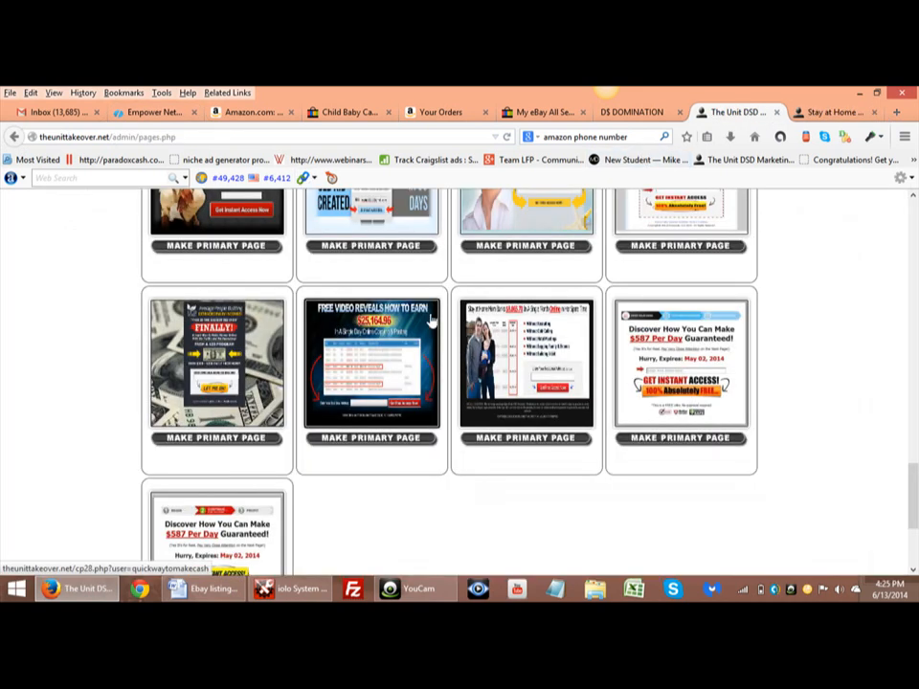
{"action": "left_click", "coordinate": [371, 362]}
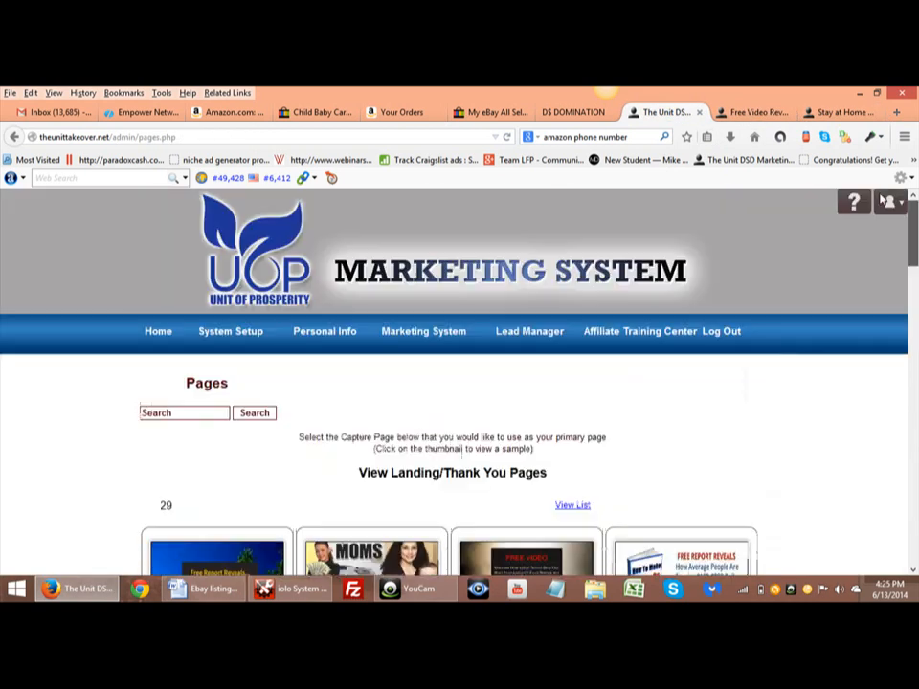
{"action": "left_click", "coordinate": [325, 331]}
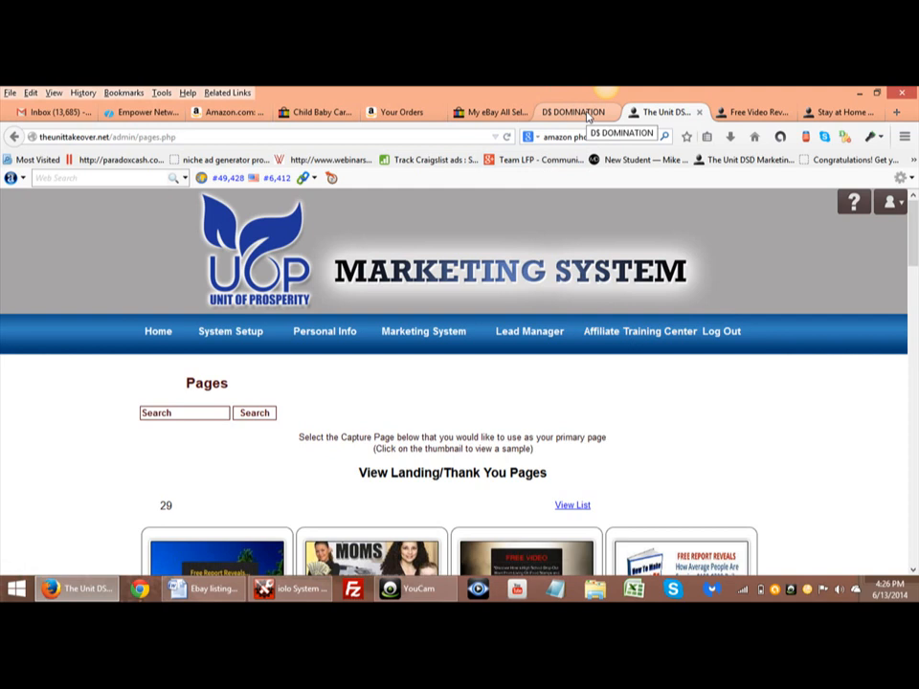
{"action": "mouse_move", "coordinate": [513, 280]}
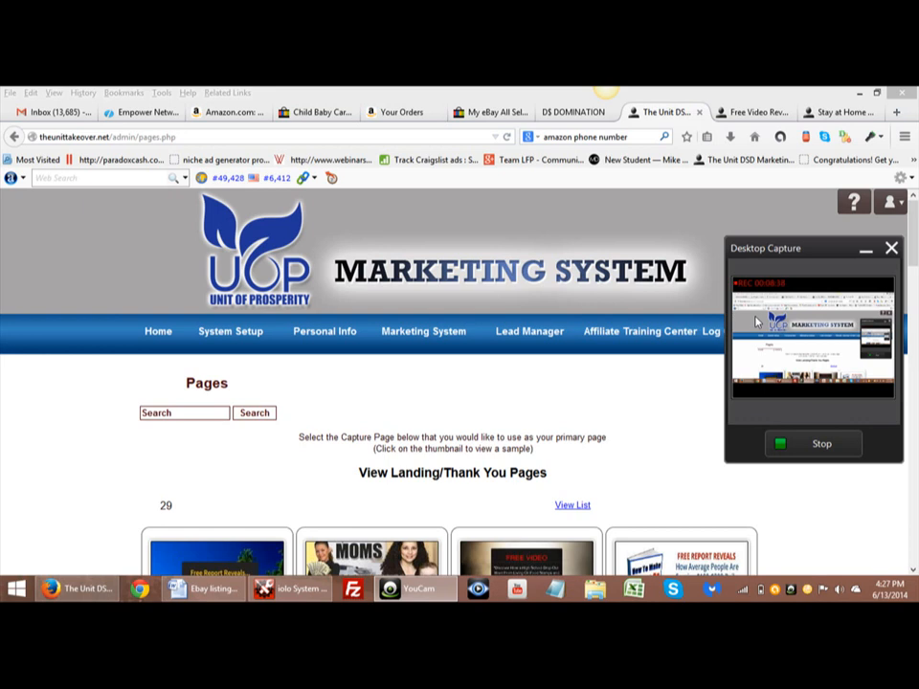
{"action": "mouse_move", "coordinate": [658, 385]}
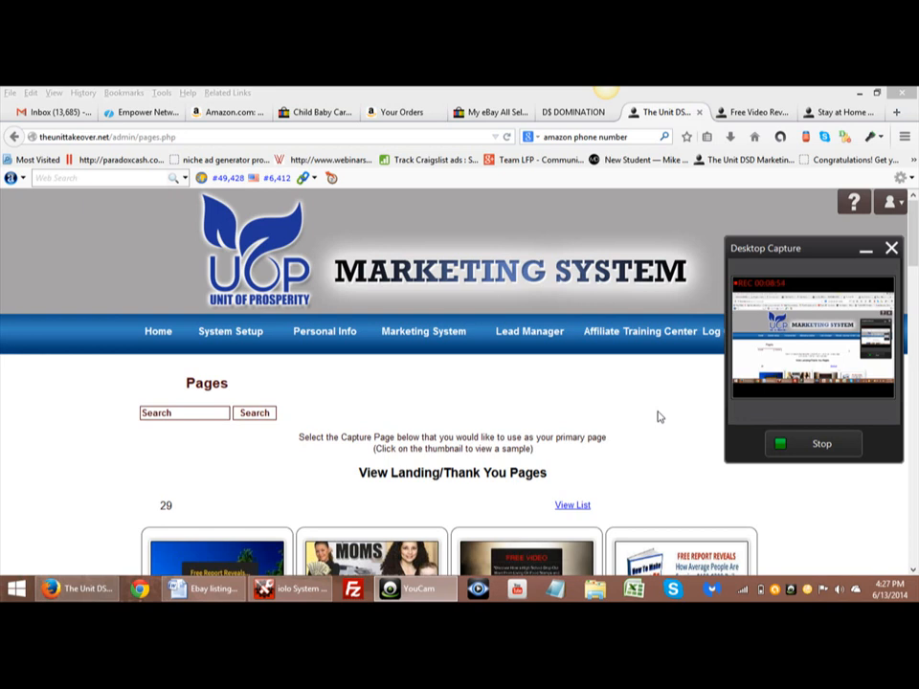
{"action": "mouse_move", "coordinate": [683, 452]}
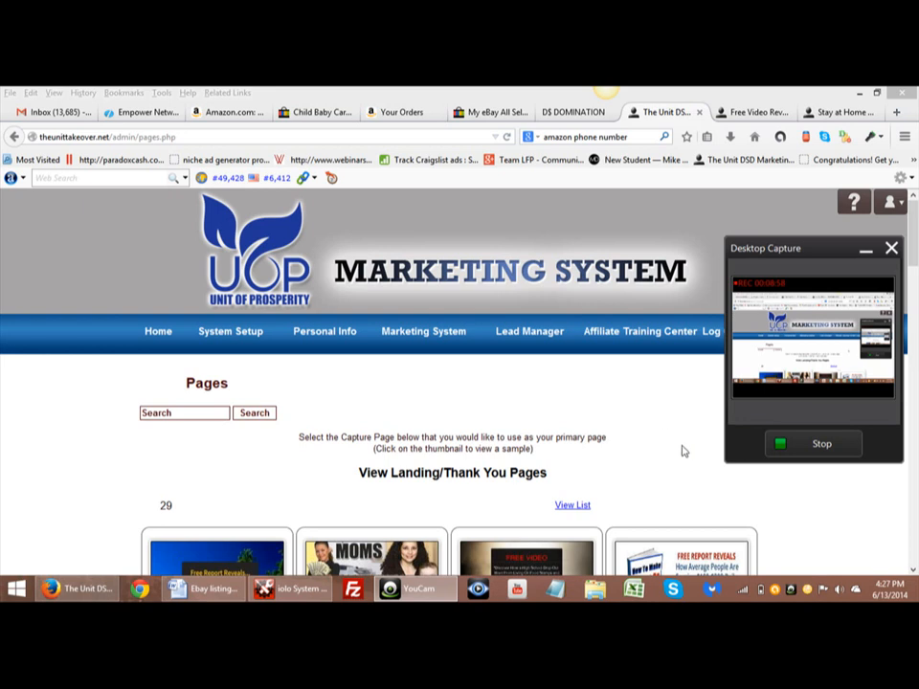